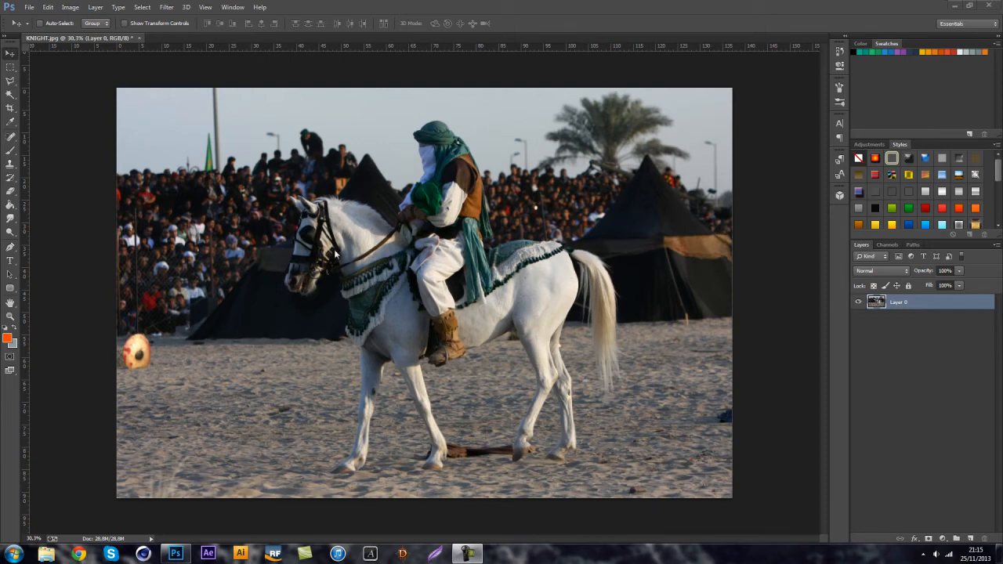
mouse_move(384, 307)
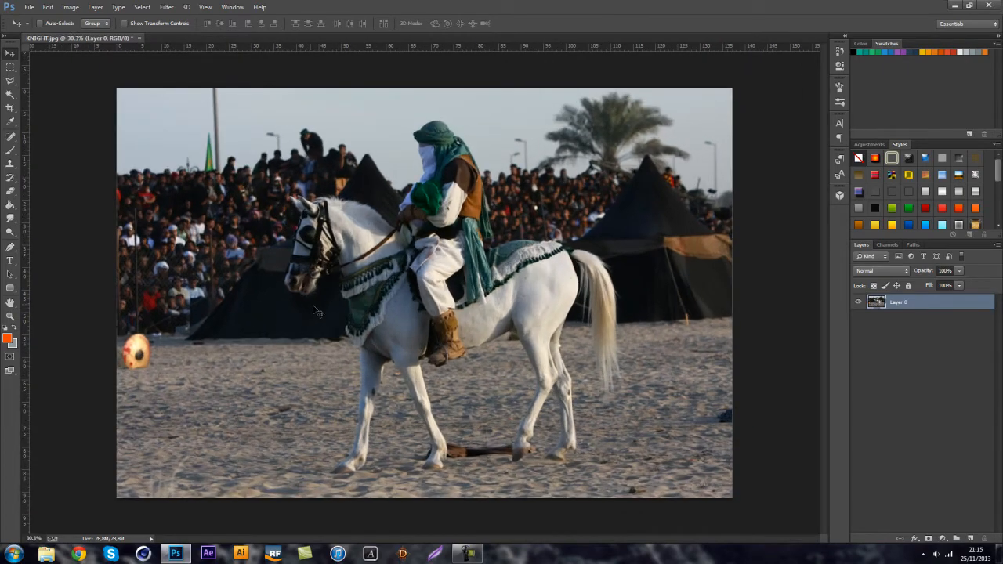
mouse_move(374, 324)
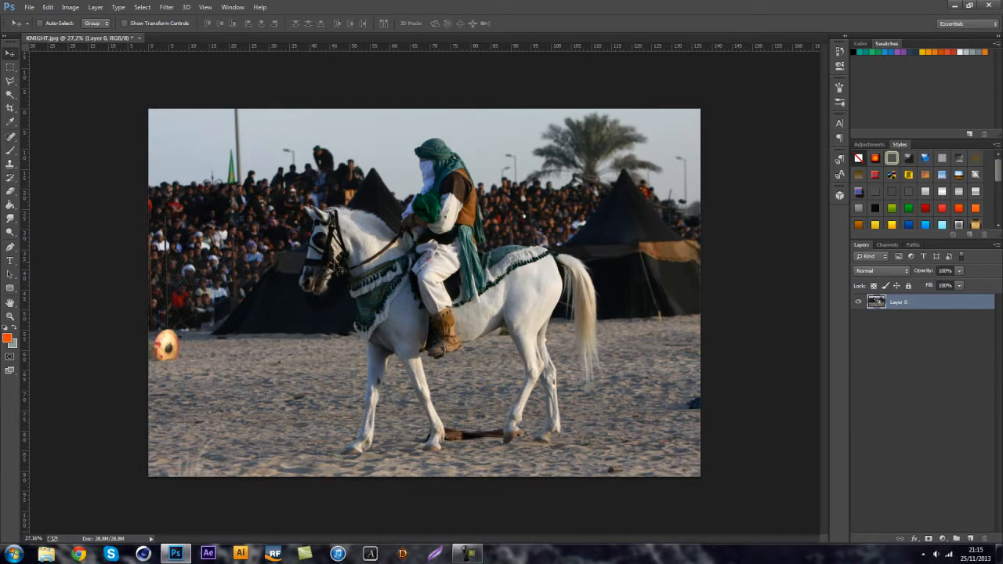
mouse_move(314, 267)
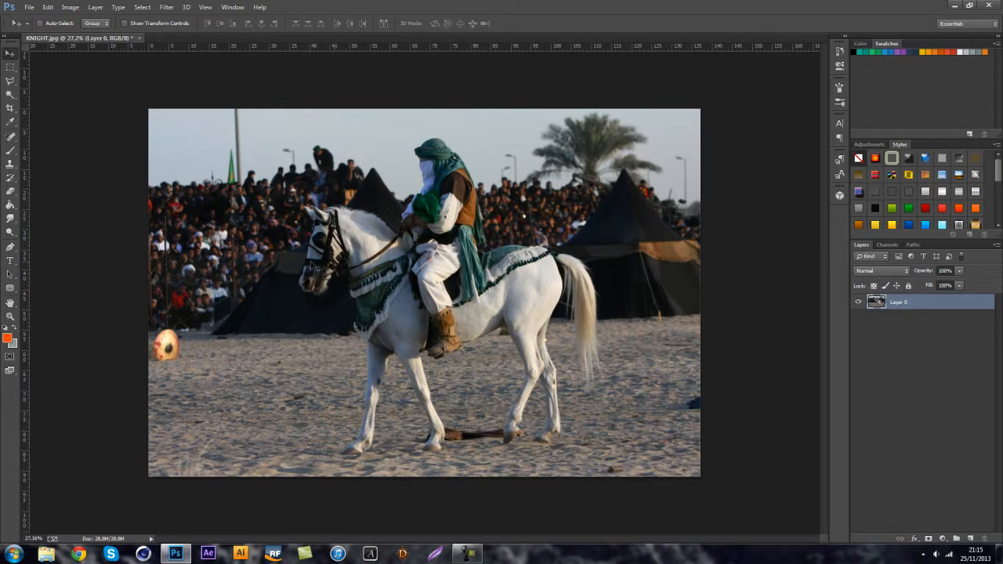
mouse_move(243, 375)
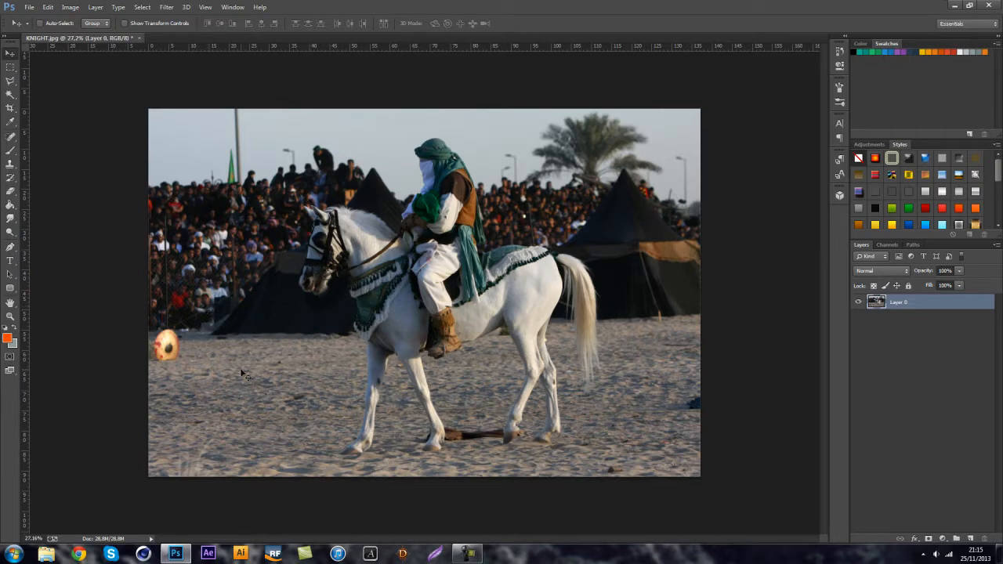
mouse_move(259, 381)
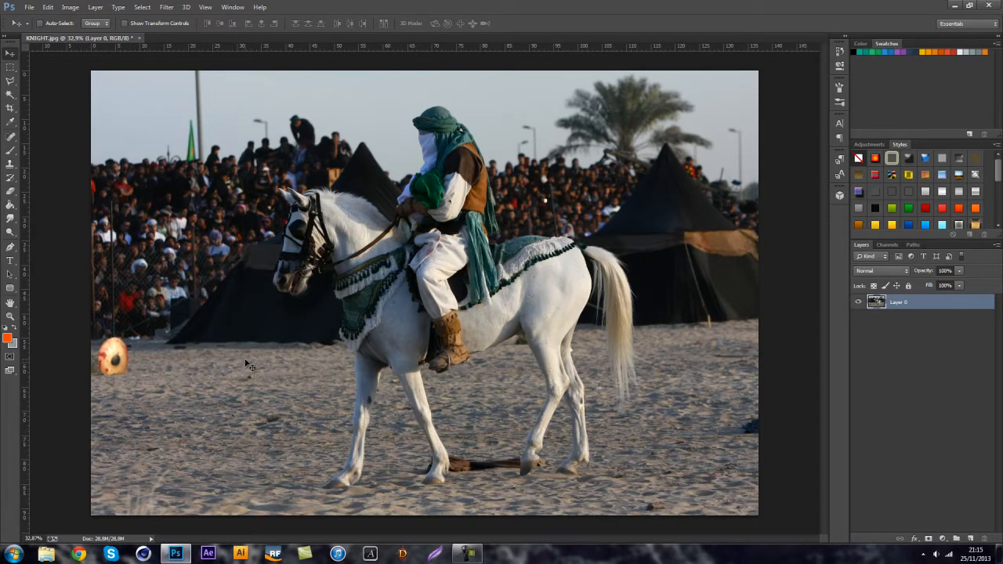
mouse_move(216, 396)
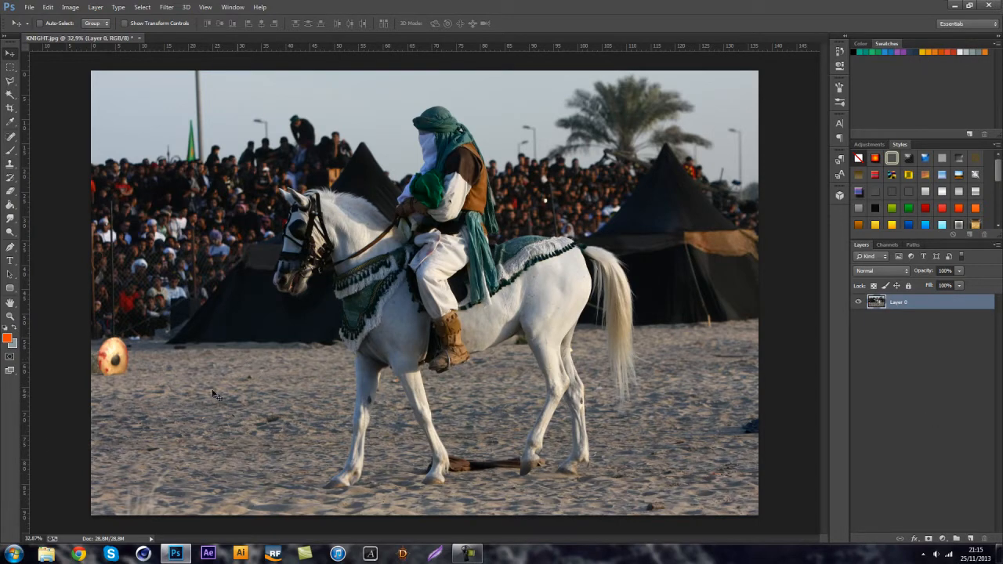
mouse_move(382, 330)
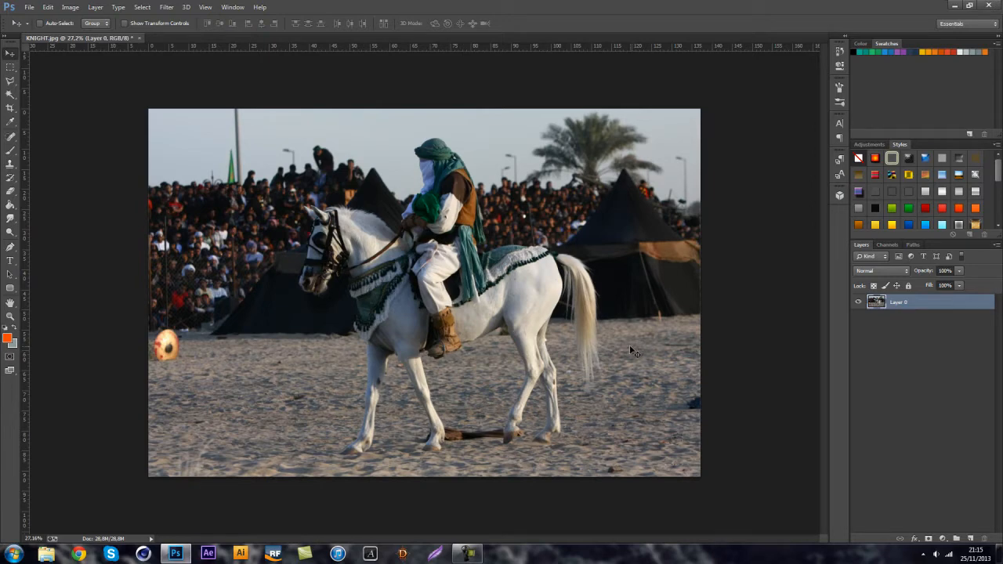
mouse_move(918, 495)
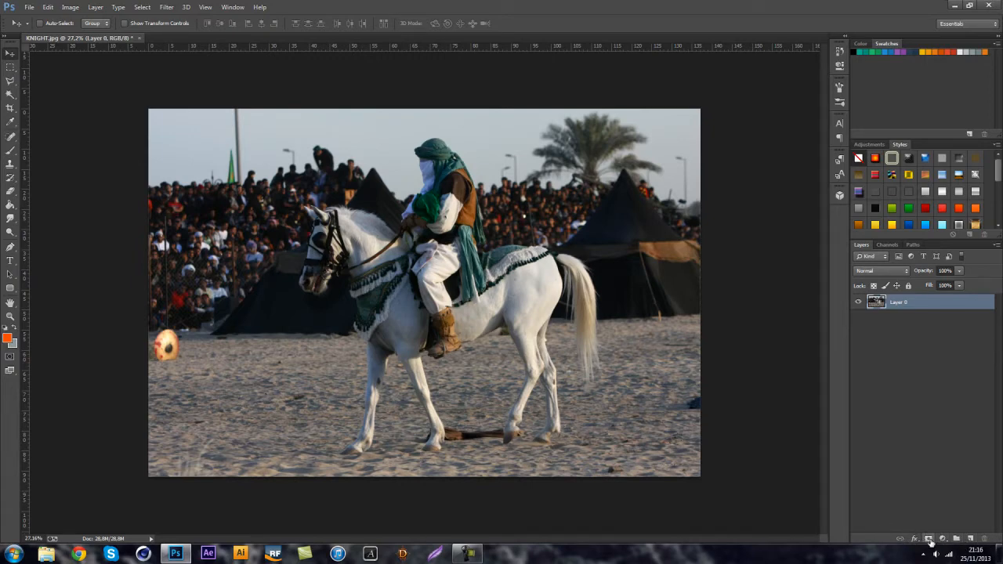
mouse_move(929, 539)
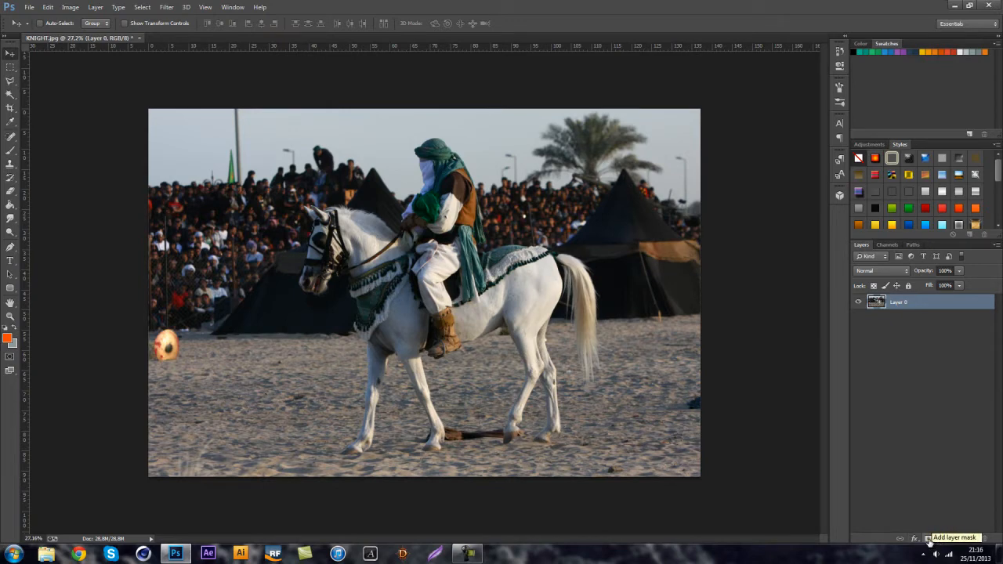
- Add a layer mask to the arena photo and paint black along its left edge
click(929, 538)
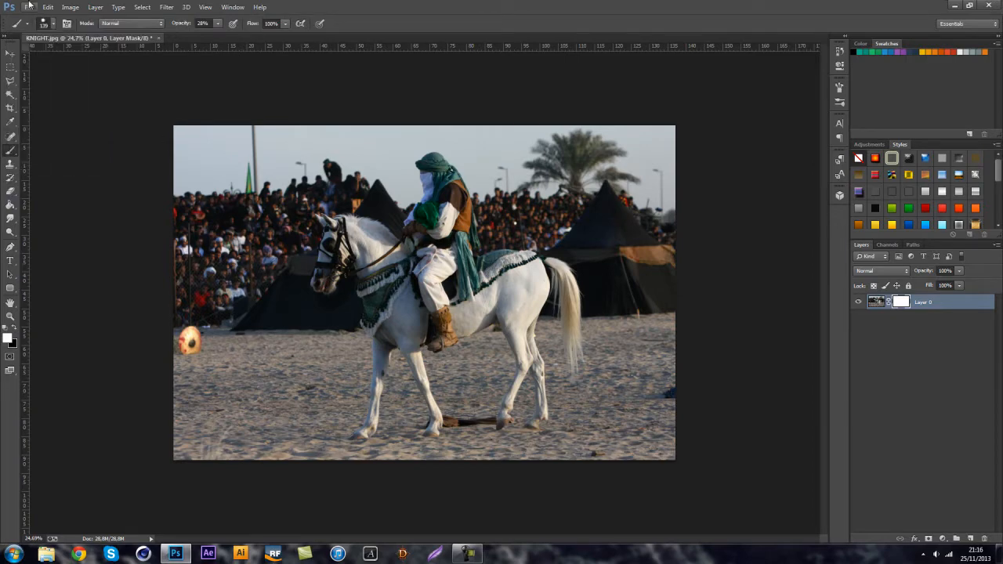
click(46, 22)
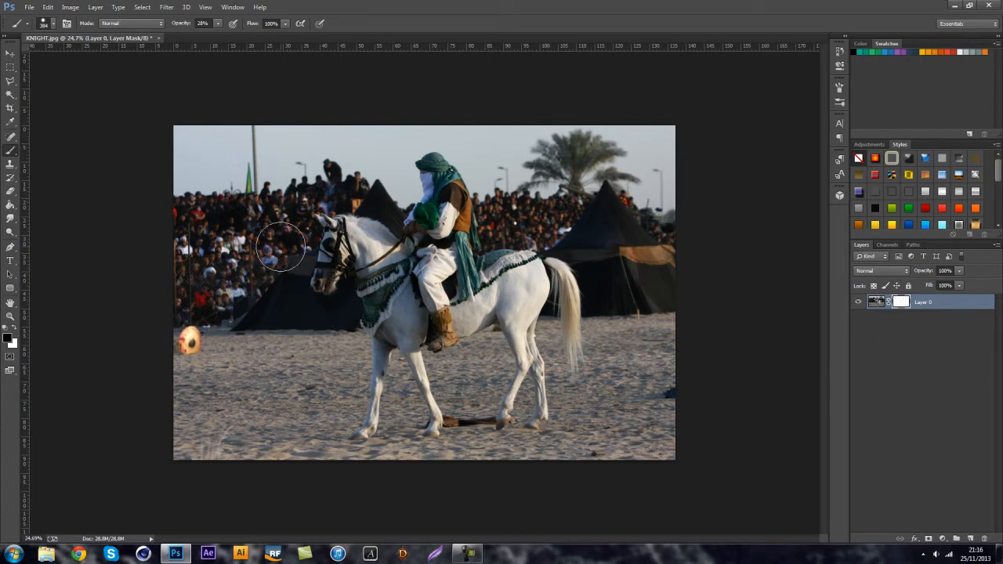
drag(282, 247, 203, 403)
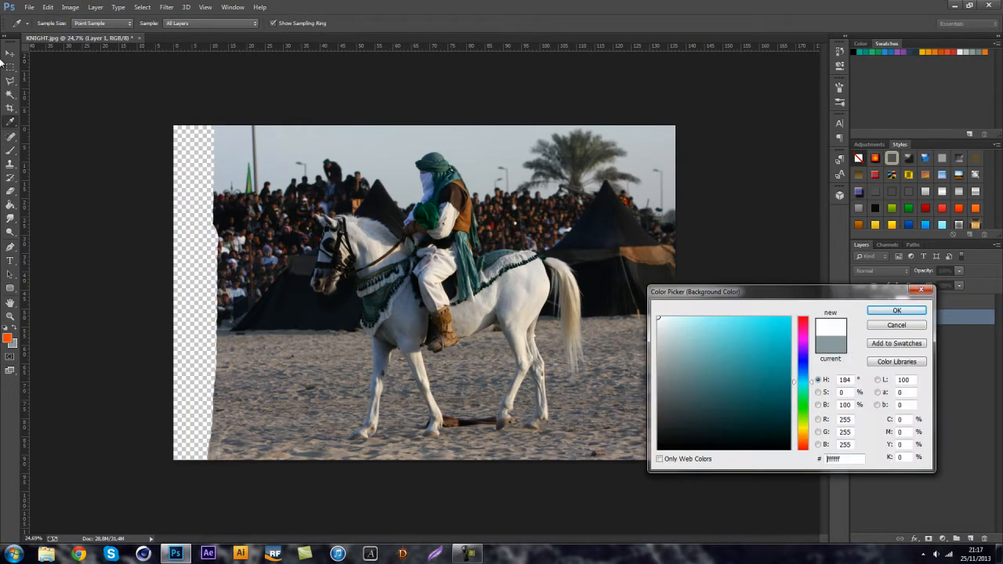
- Fill the new layer with white, then mask out the left crowd, right edge and palm tree
click(896, 310)
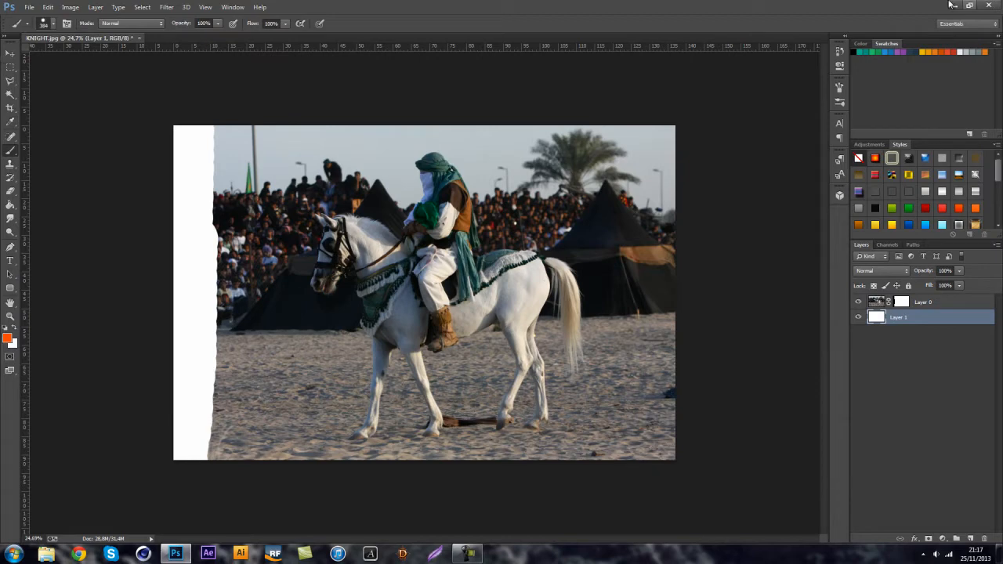
click(923, 301)
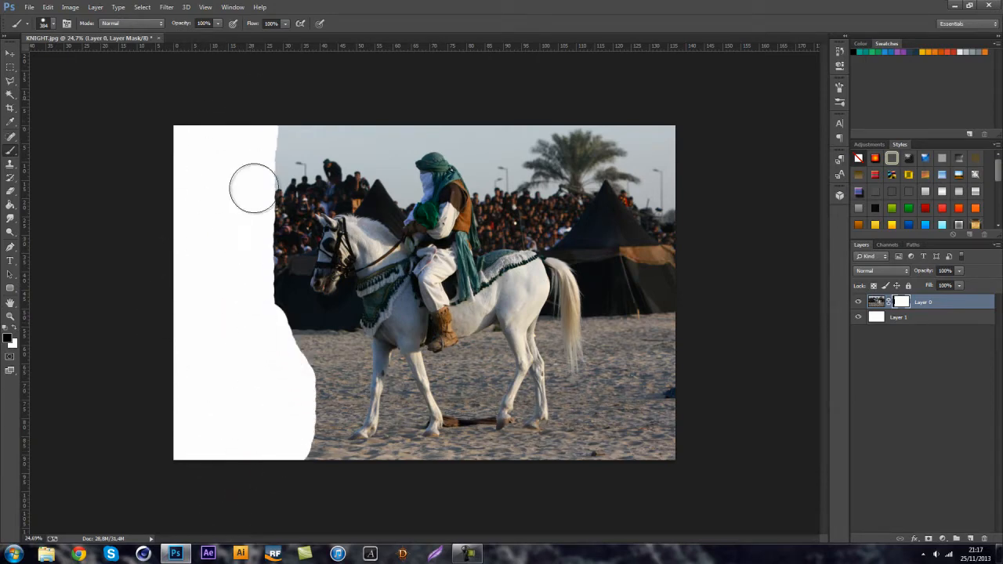
drag(253, 188, 576, 109)
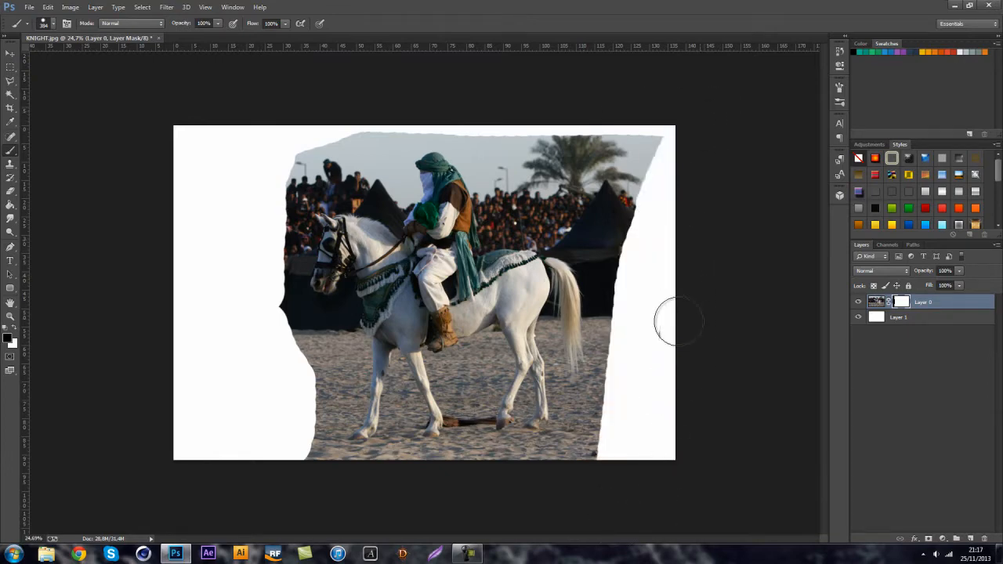
drag(678, 321, 614, 161)
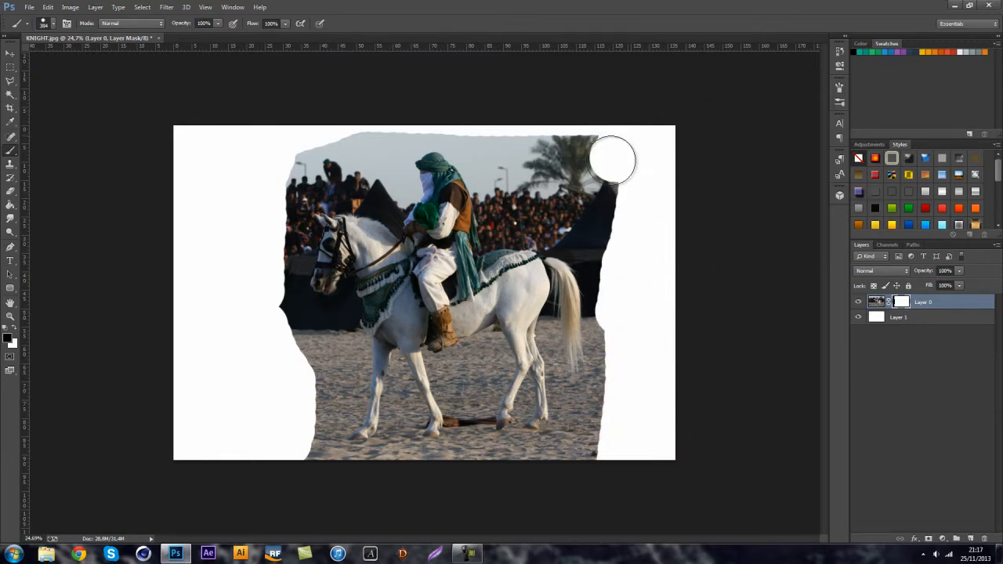
drag(615, 161, 460, 140)
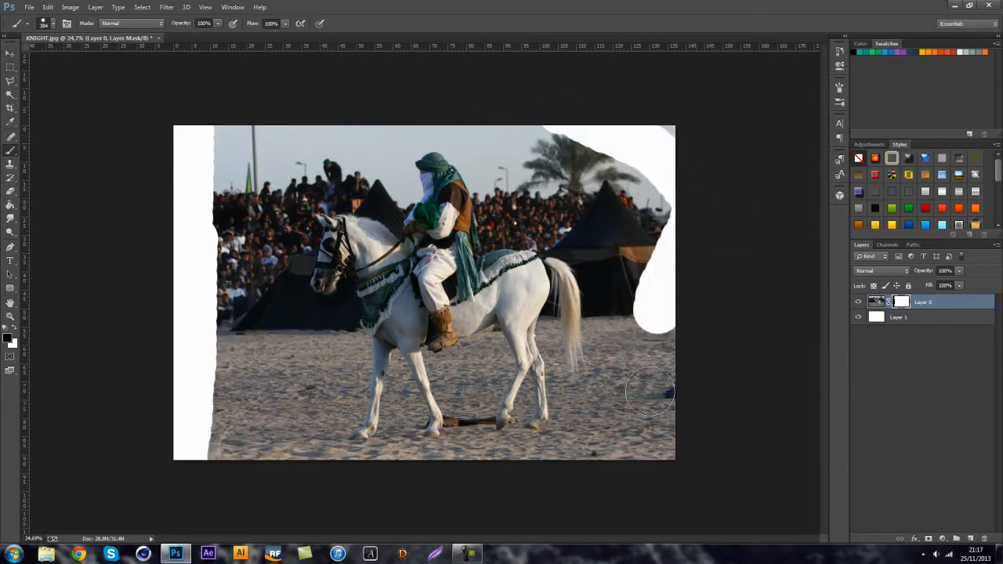
- Mask out the tent behind the tail, the sky, and the left crowd and sand
drag(651, 392, 654, 282)
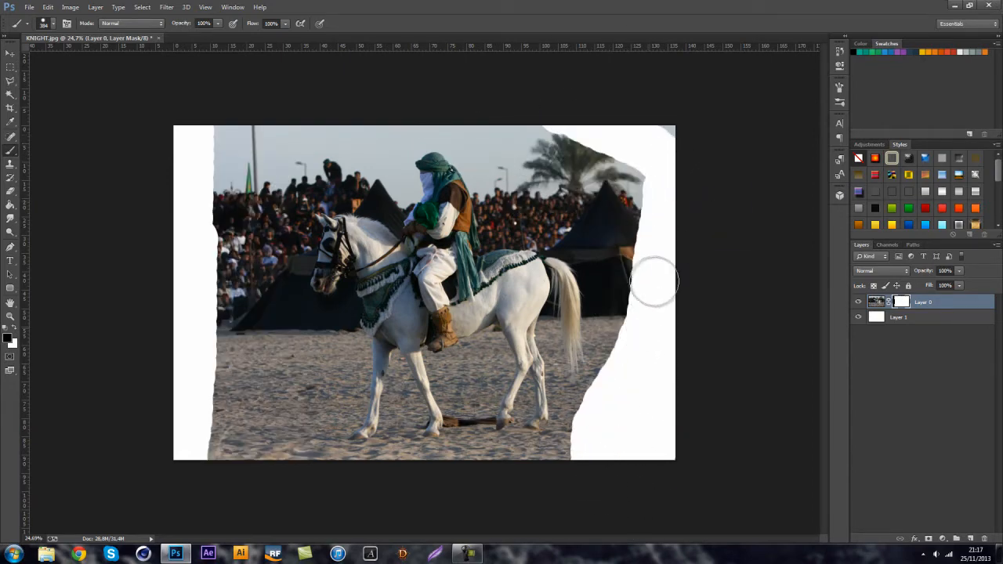
drag(654, 282, 630, 162)
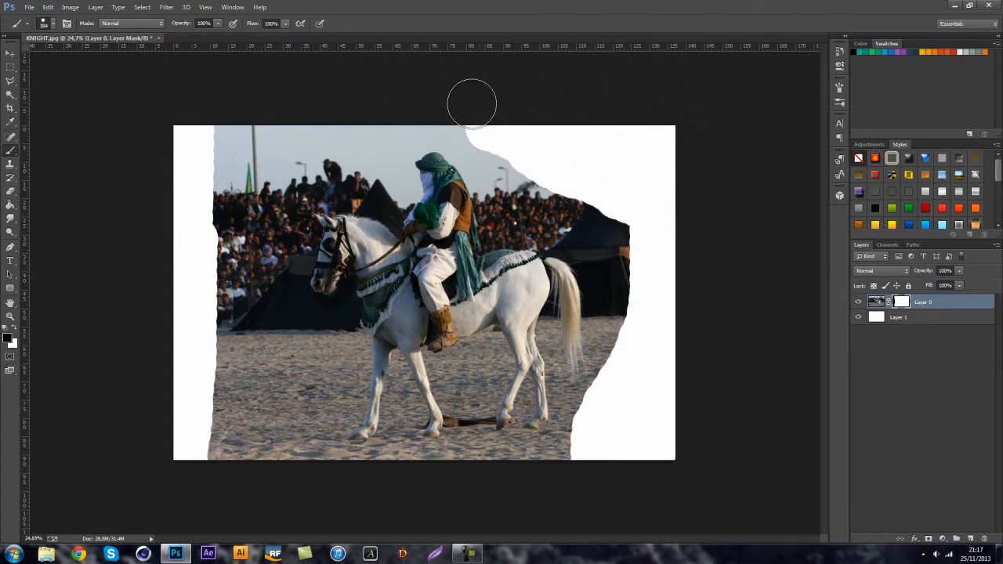
drag(471, 102, 232, 227)
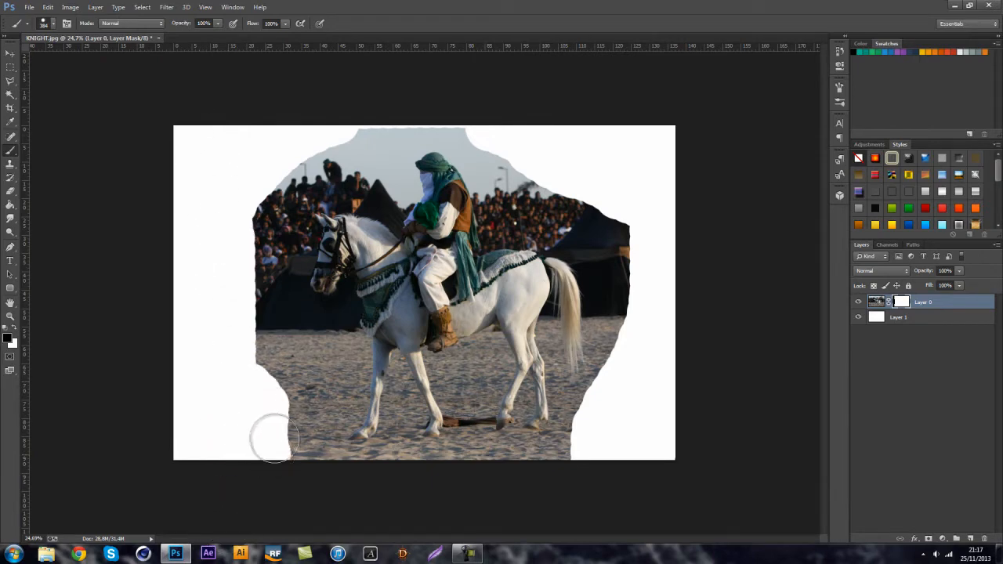
drag(275, 443, 294, 161)
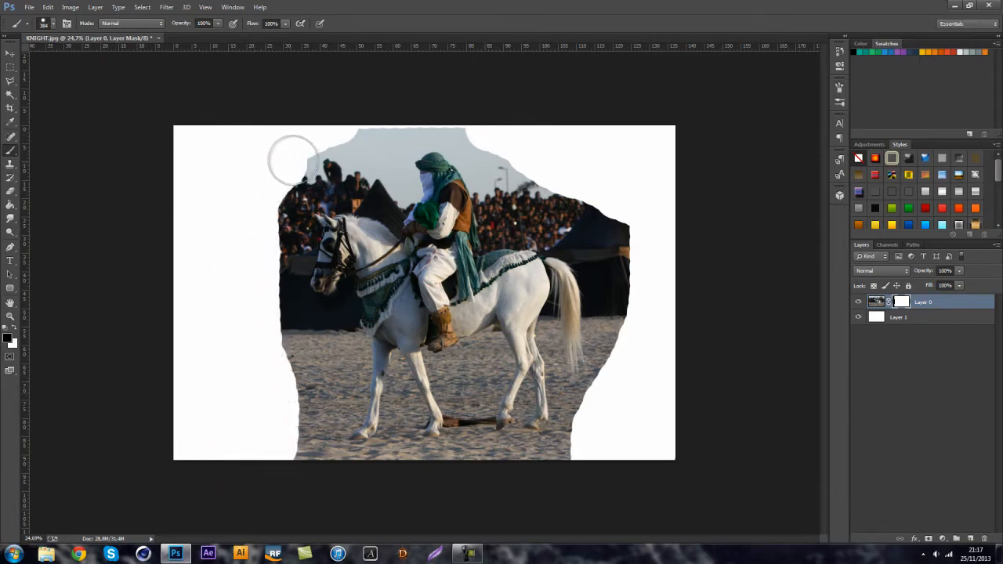
drag(293, 161, 445, 121)
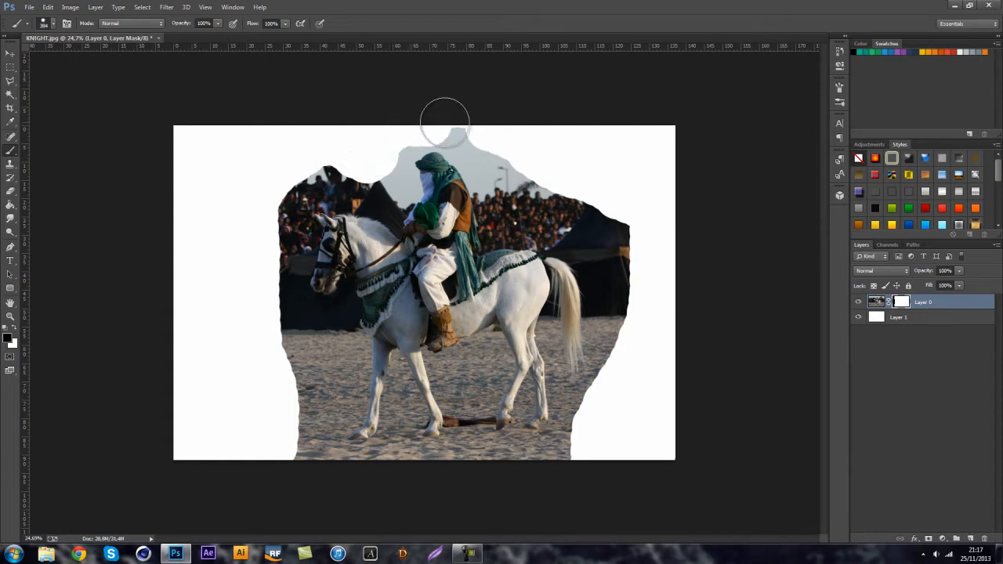
drag(445, 126, 646, 215)
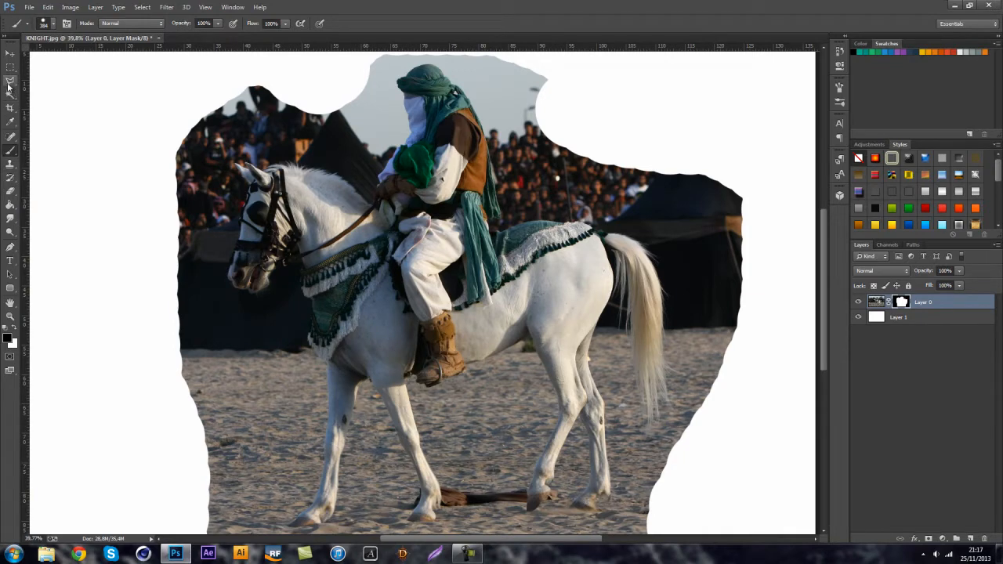
- Trace a Pen path along the horse's front leg edge down to the hoof tip
click(10, 78)
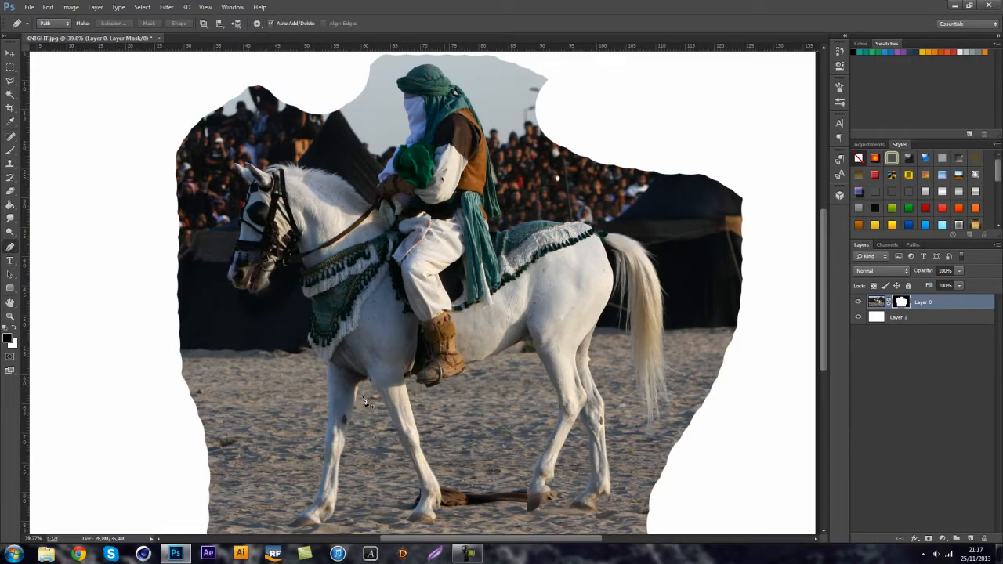
mouse_move(605, 352)
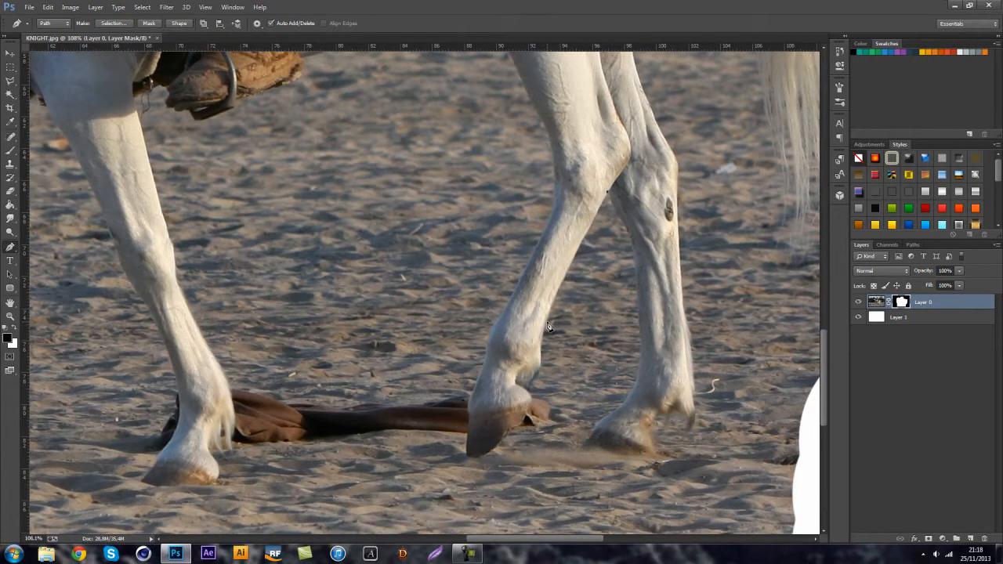
mouse_move(549, 330)
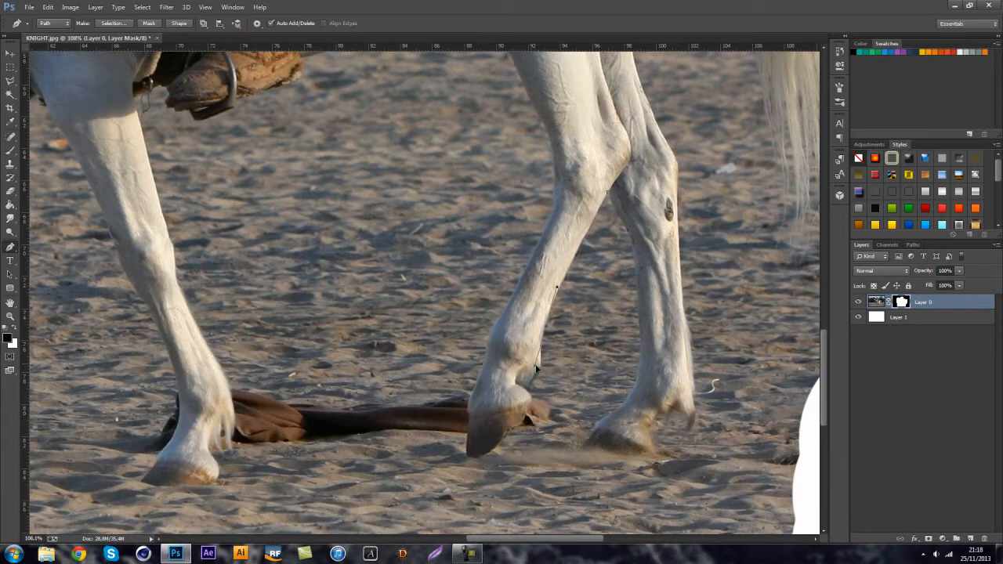
click(536, 376)
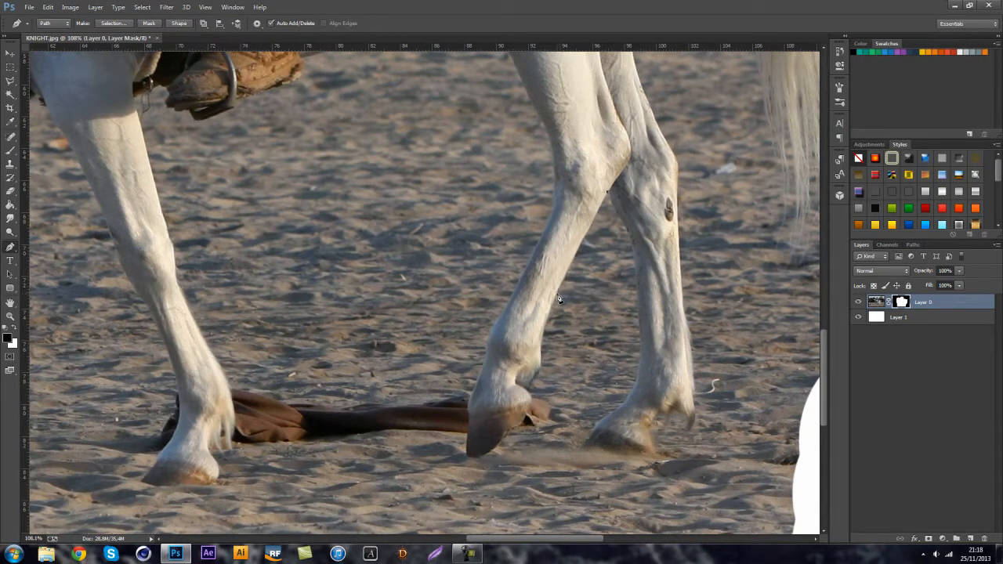
mouse_move(545, 329)
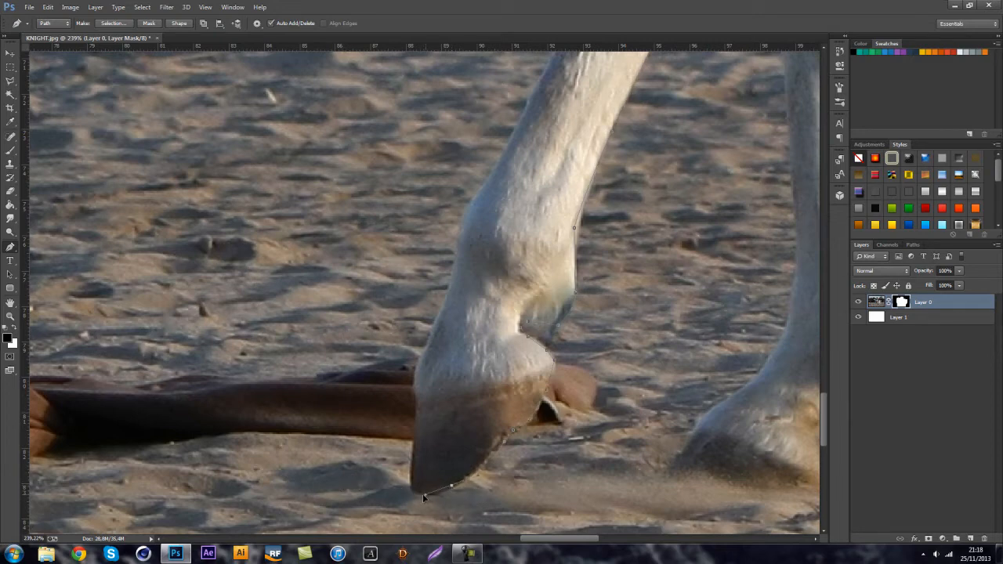
click(420, 497)
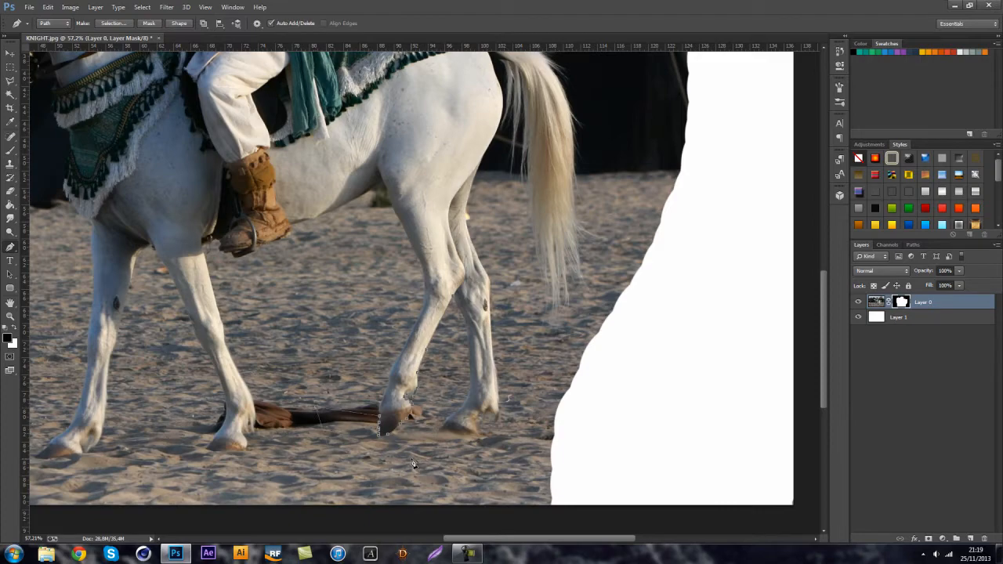
mouse_move(439, 359)
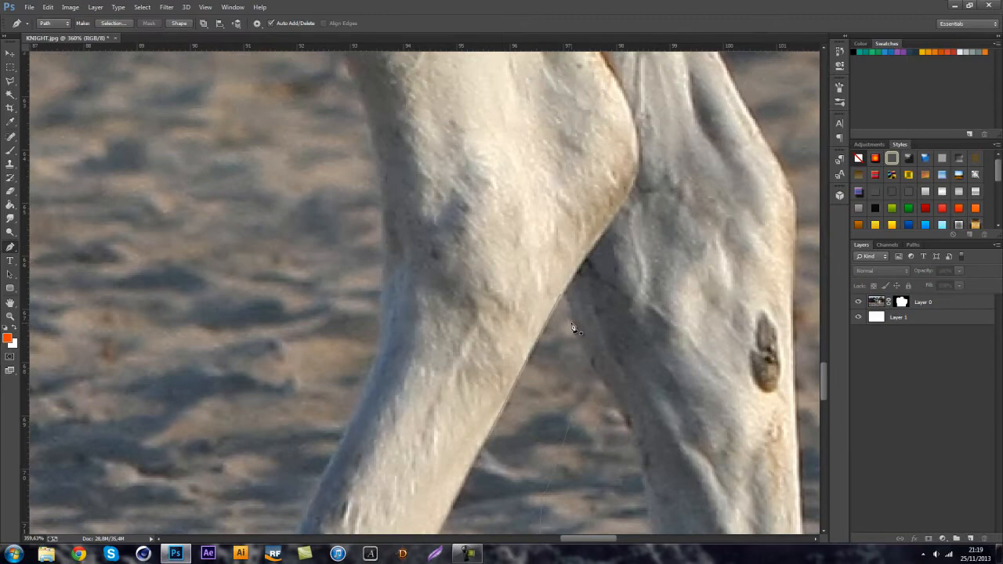
mouse_move(576, 360)
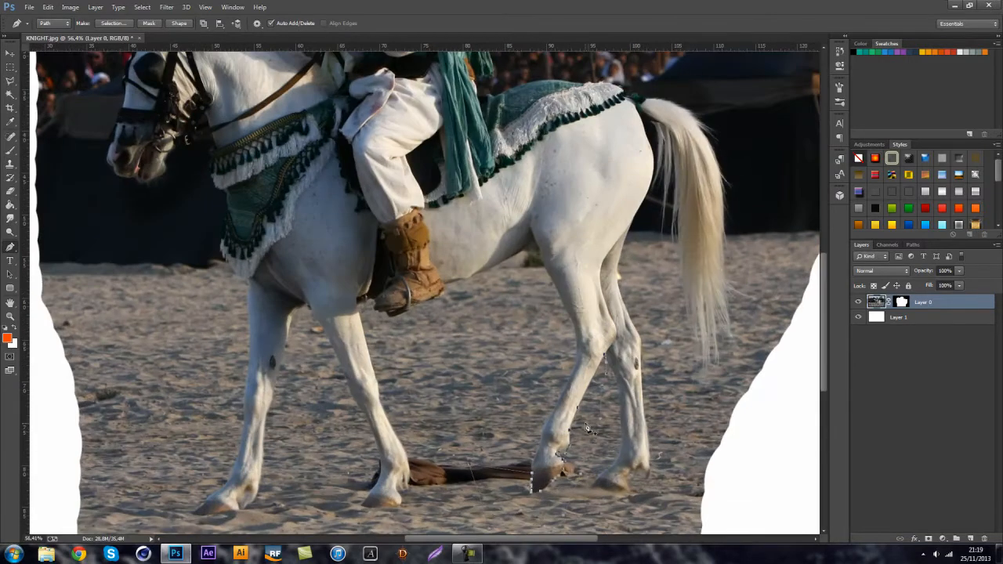
right_click(588, 427)
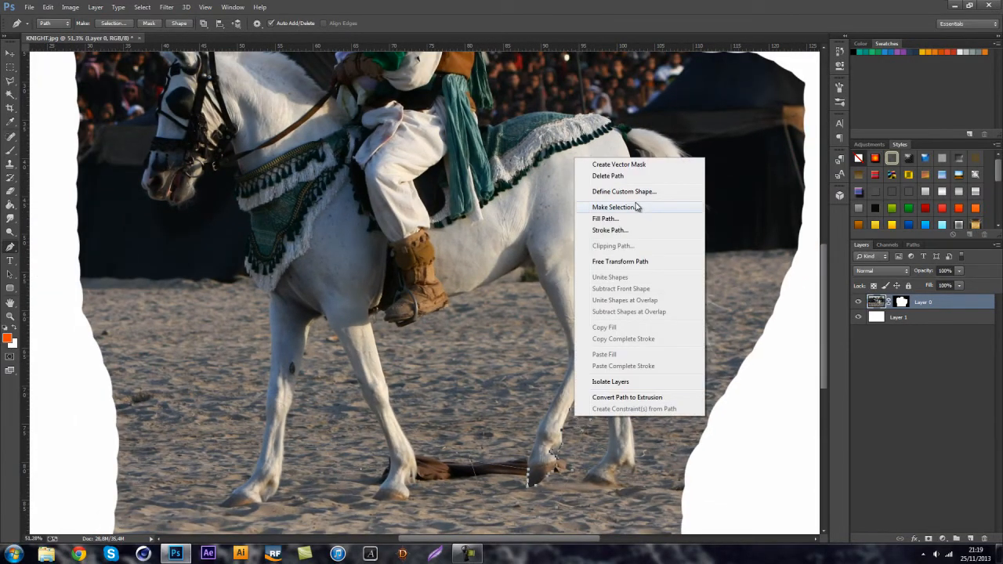
- Fill the traced path on the layer mask with the chosen fill colour
click(605, 219)
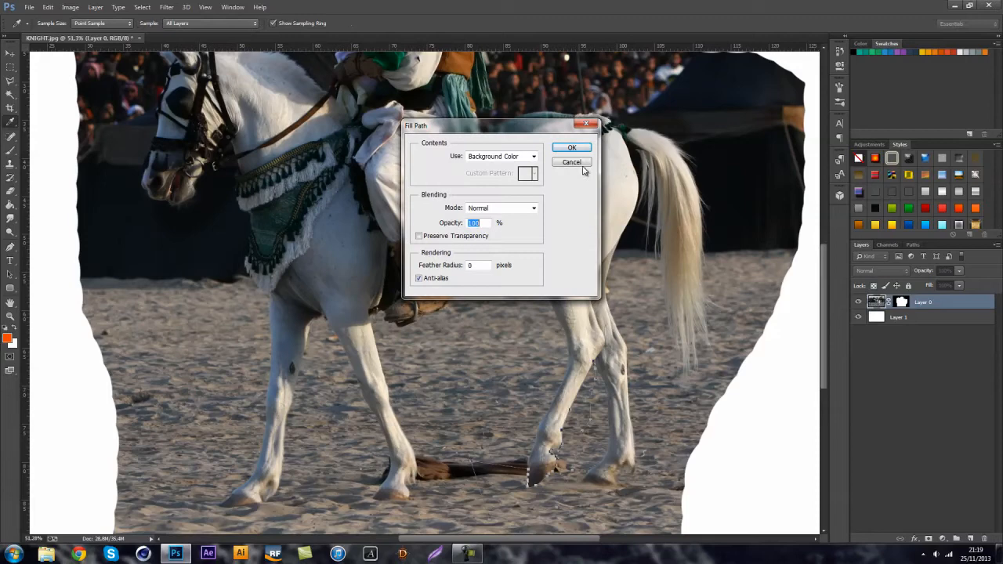
click(572, 148)
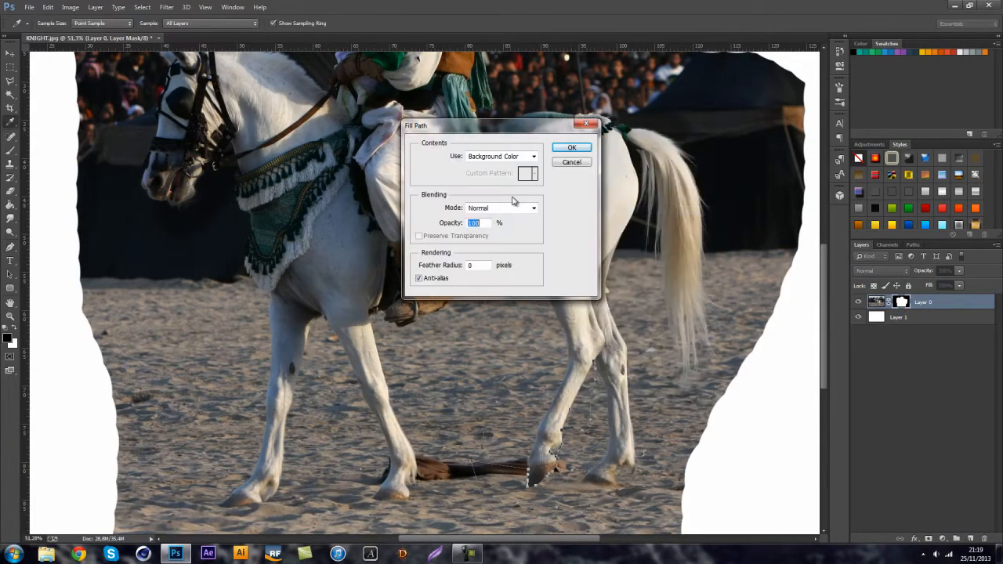
click(501, 156)
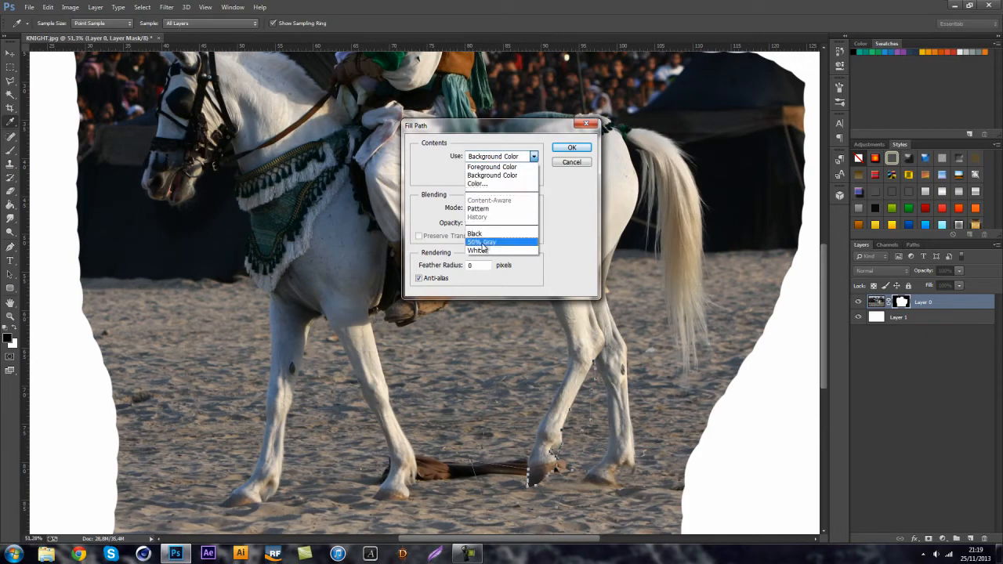
click(571, 147)
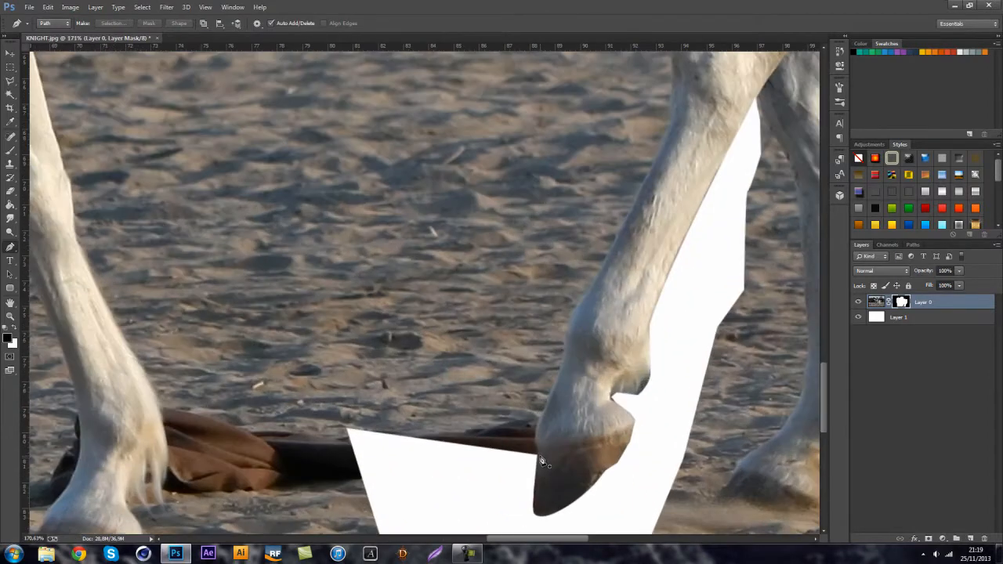
mouse_move(493, 559)
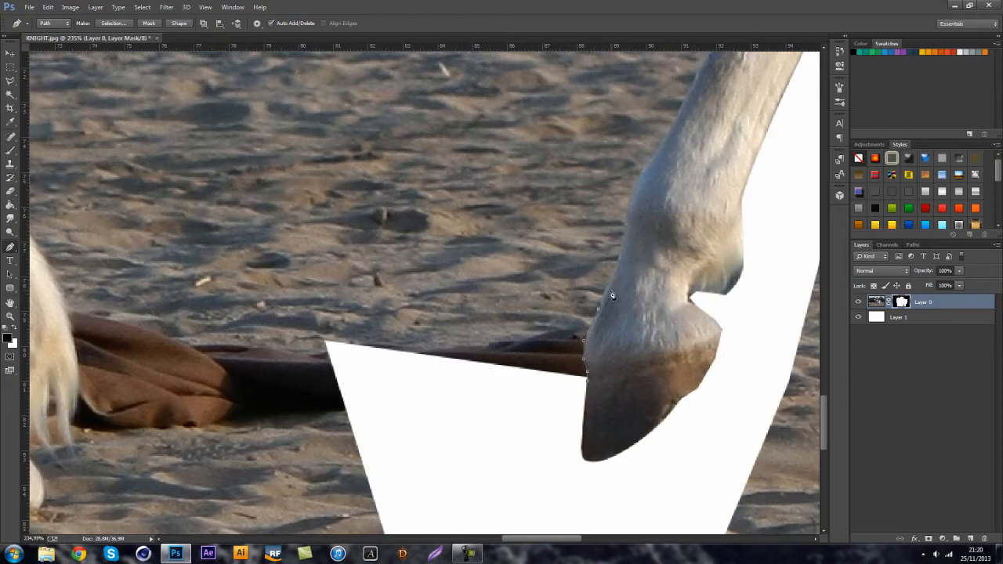
mouse_move(619, 276)
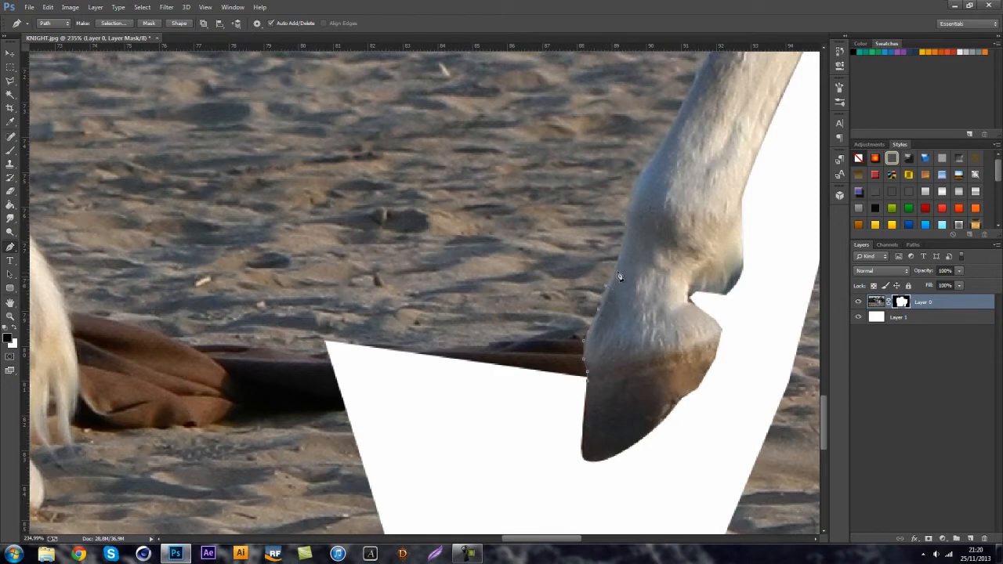
mouse_move(622, 263)
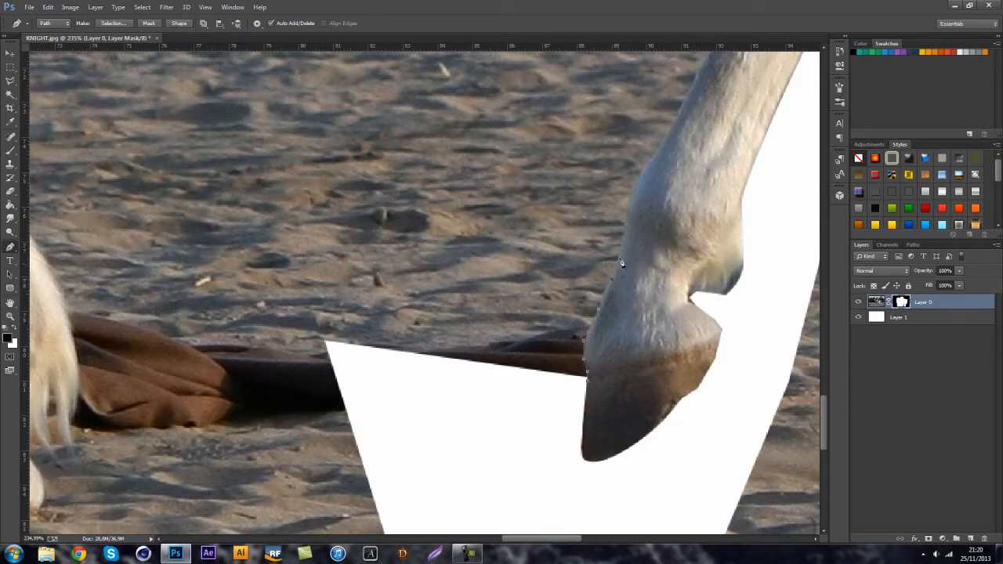
mouse_move(625, 241)
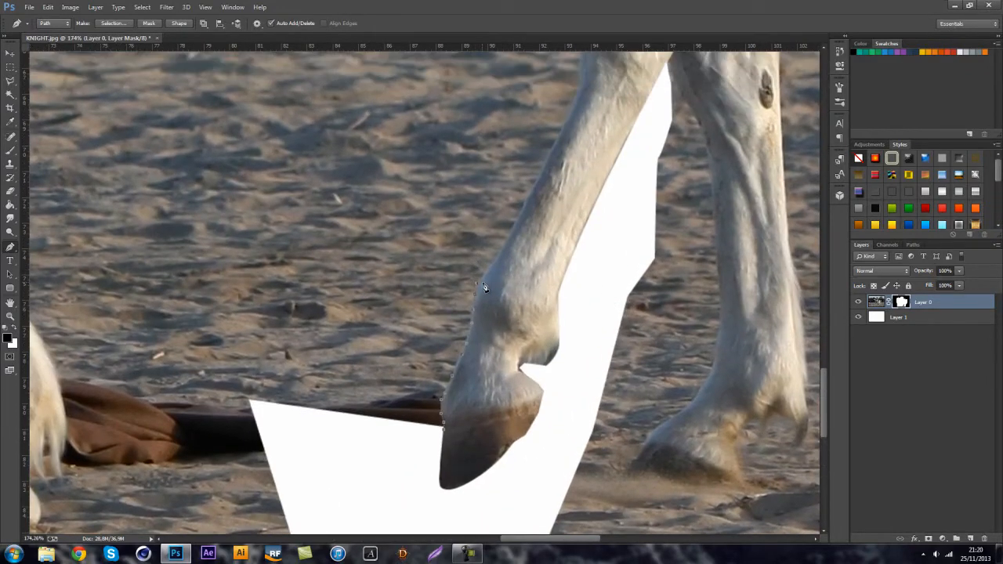
mouse_move(494, 267)
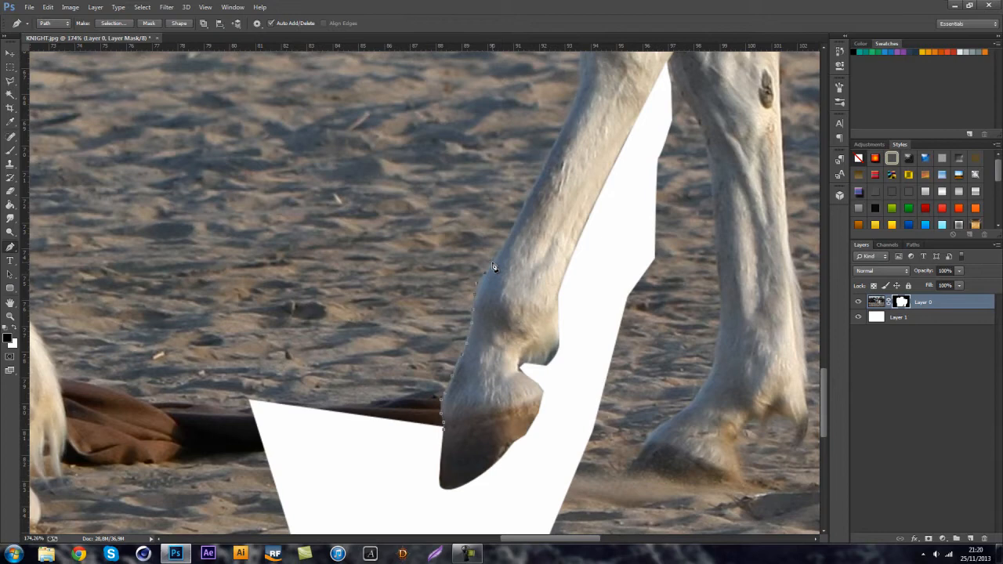
mouse_move(521, 215)
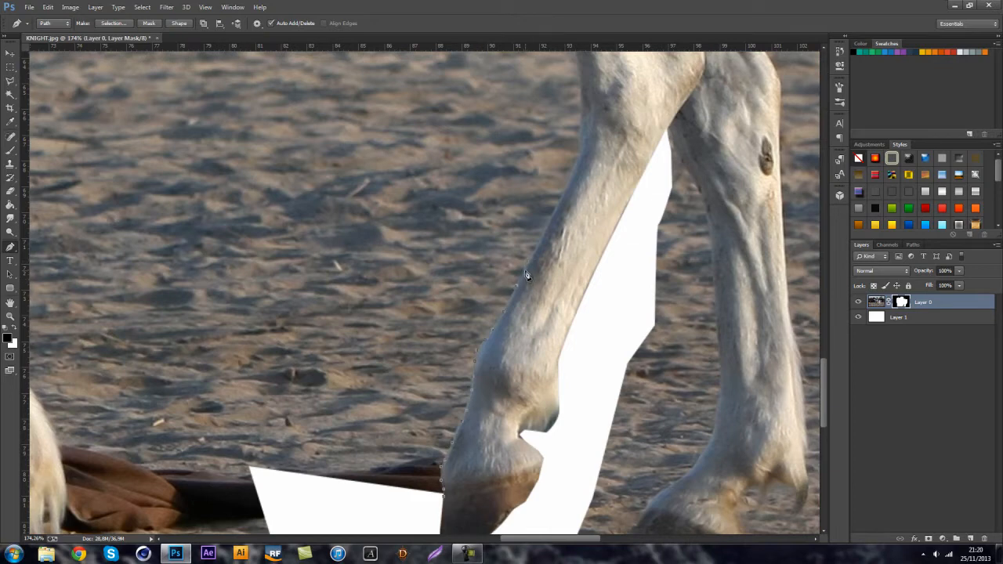
mouse_move(530, 249)
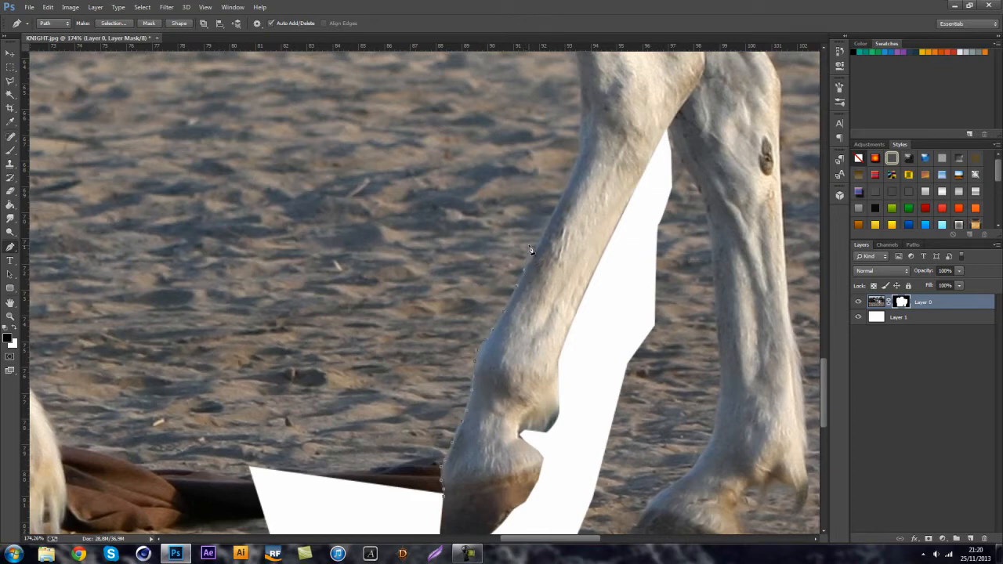
mouse_move(552, 217)
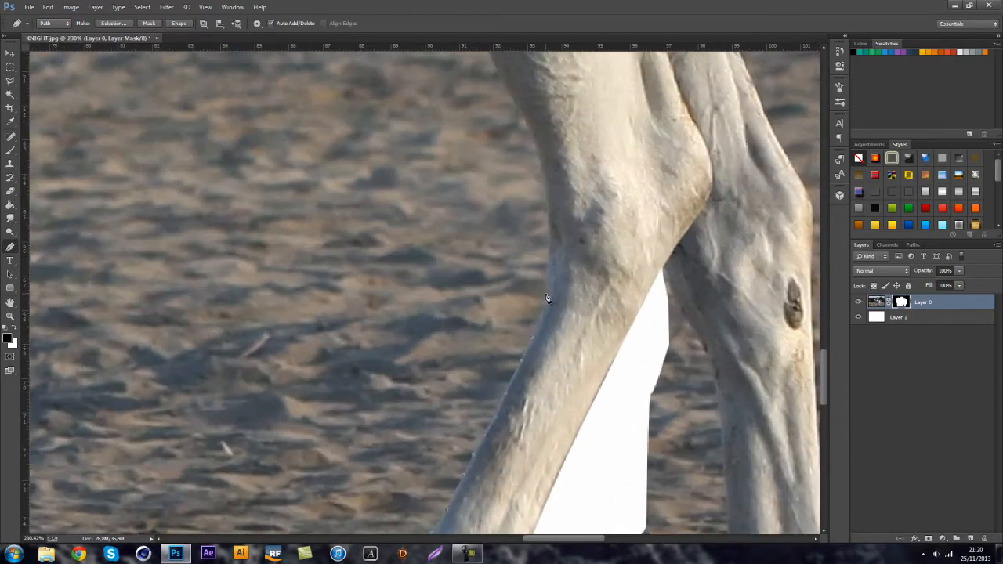
mouse_move(539, 257)
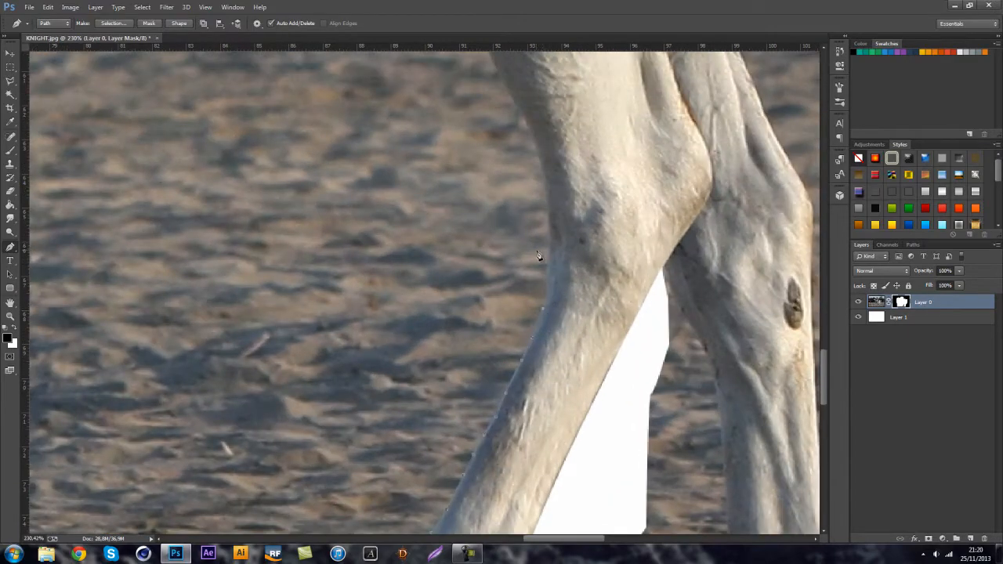
mouse_move(548, 199)
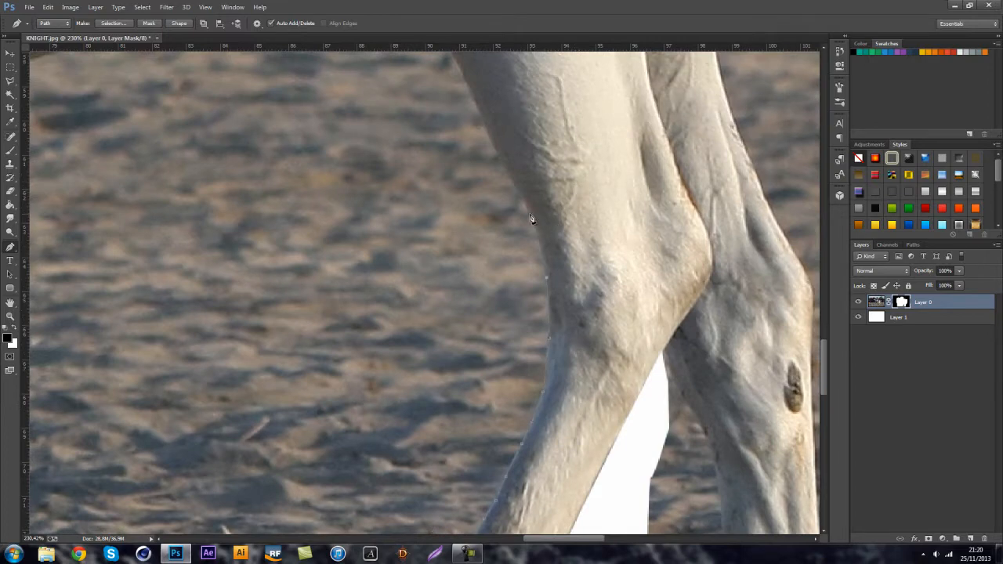
mouse_move(511, 188)
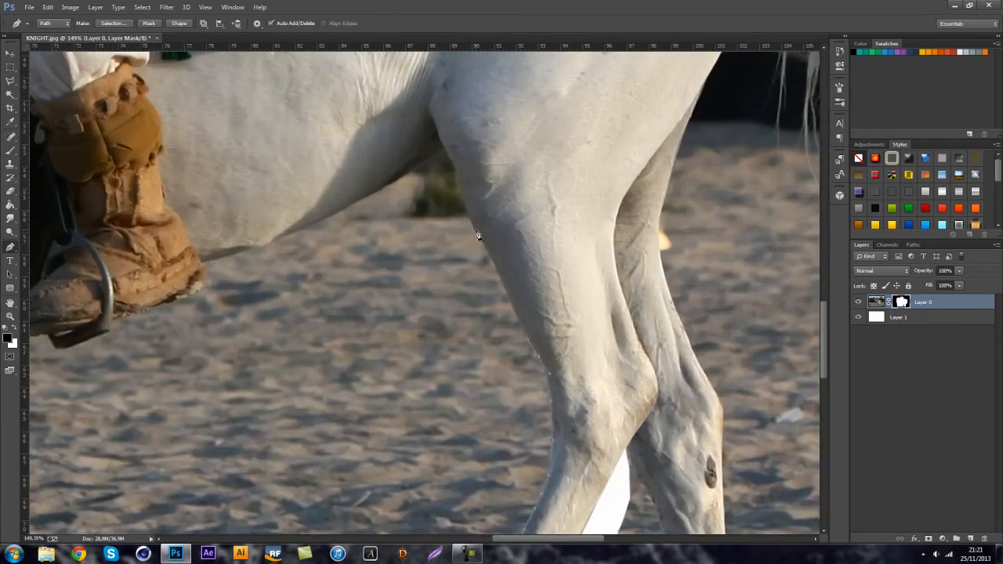
mouse_move(472, 225)
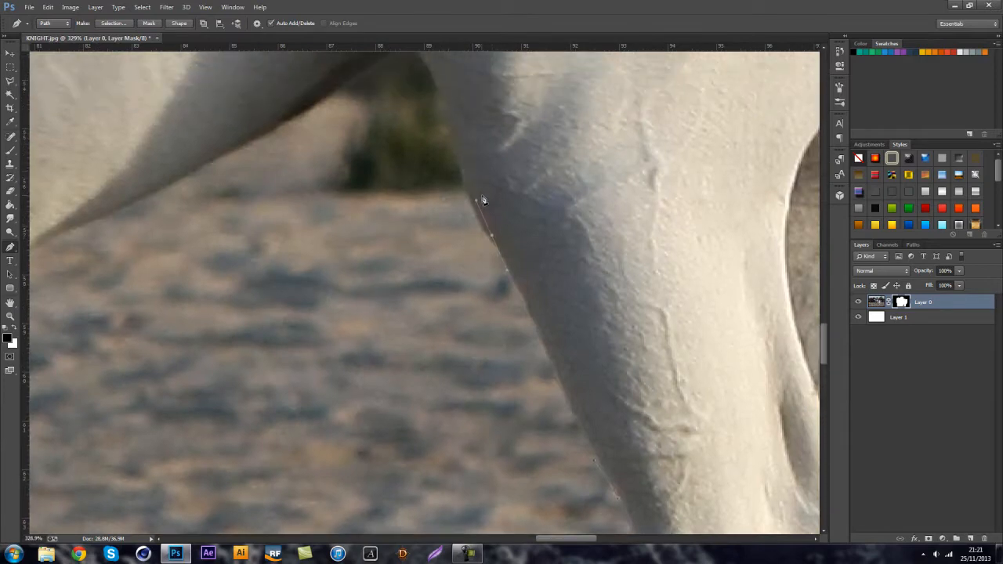
mouse_move(481, 206)
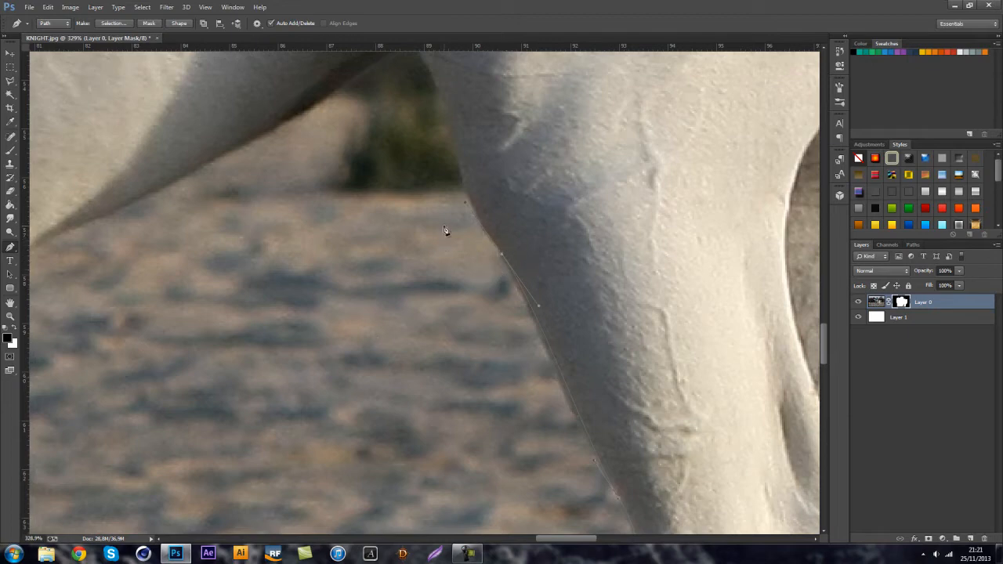
mouse_move(476, 190)
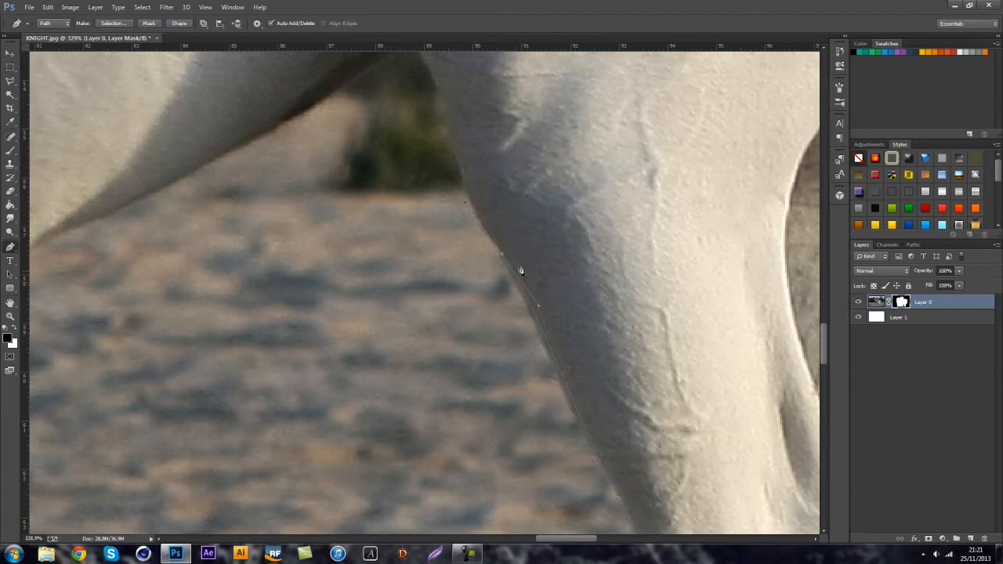
mouse_move(457, 258)
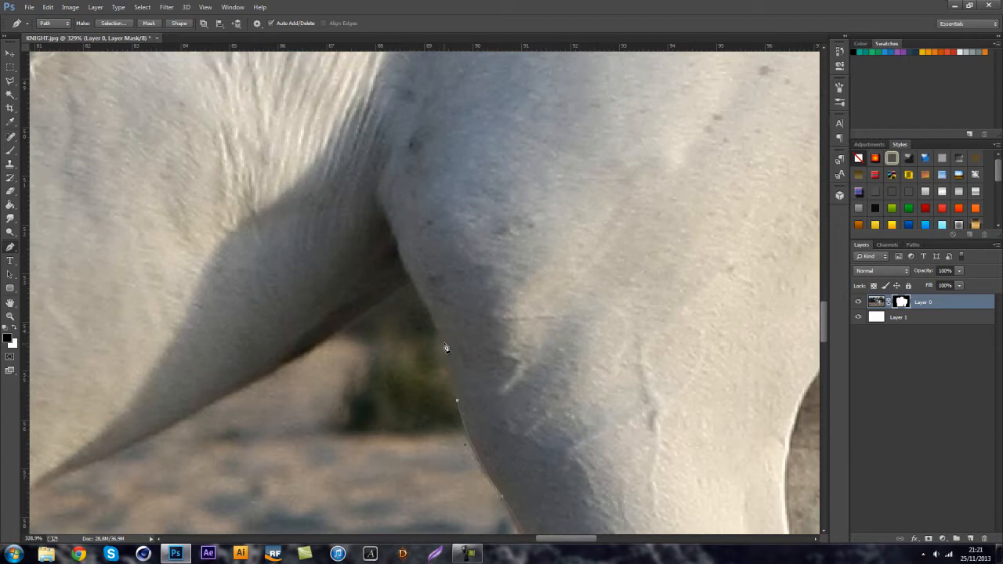
mouse_move(430, 329)
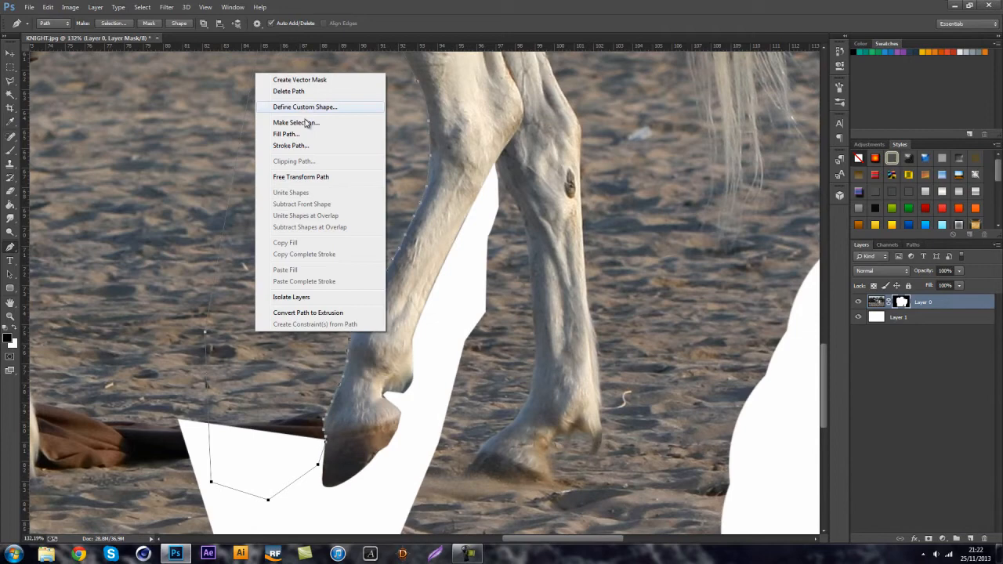
- Convert the traced path to a selection with 0 px feather and fill it on the mask
click(297, 122)
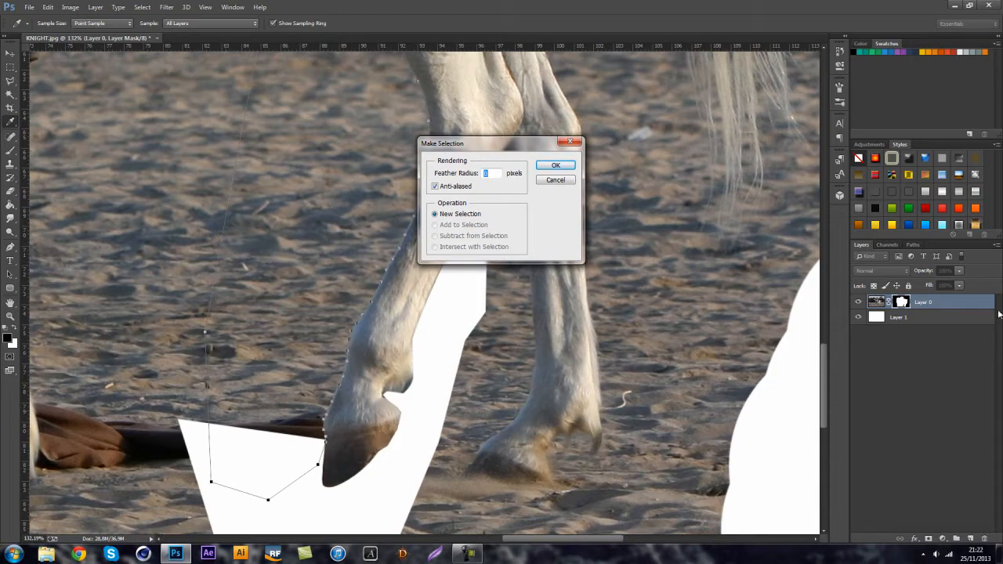
mouse_move(509, 248)
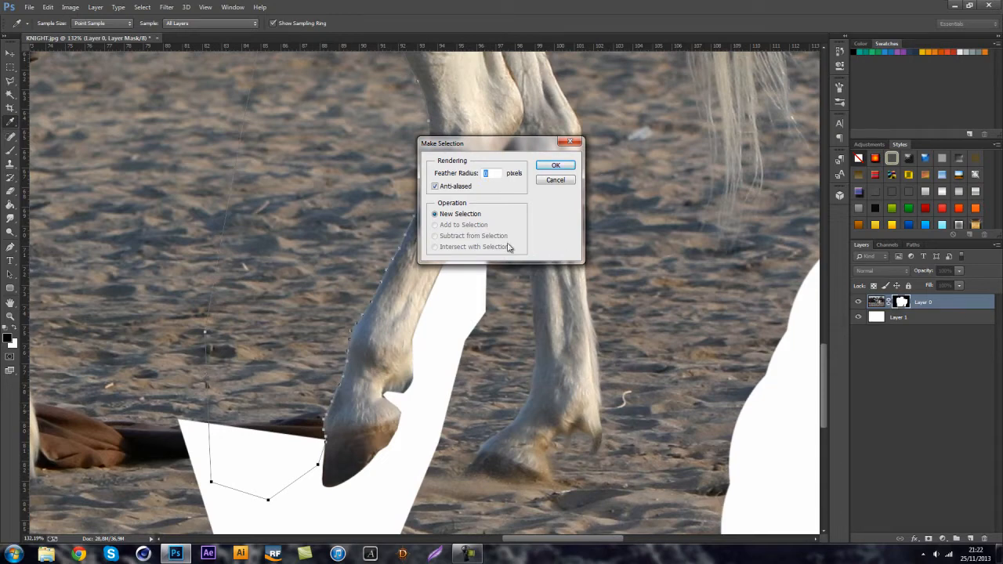
click(556, 164)
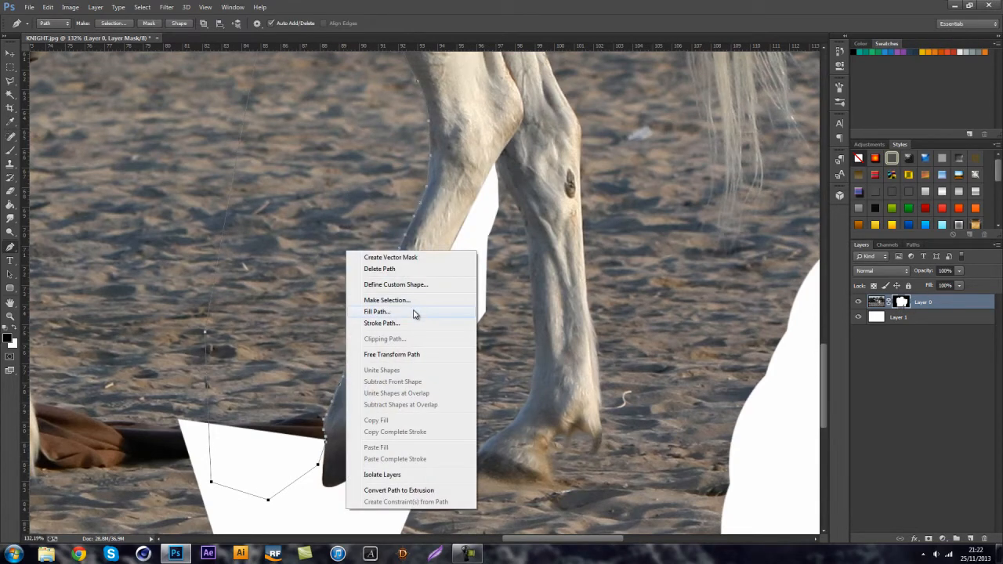
click(377, 312)
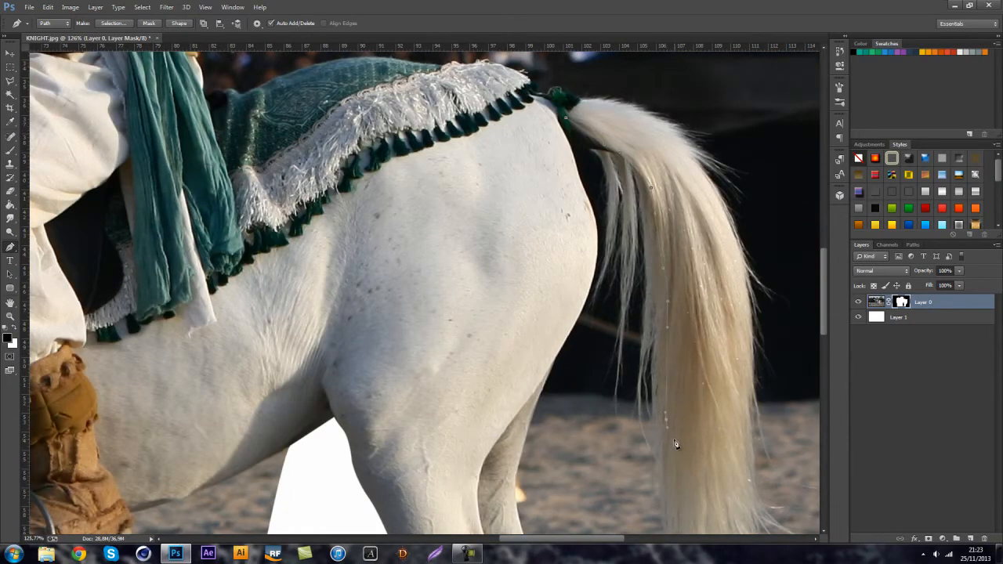
- Extend the pen path down the horse's tail edge and out over the dark background
scroll(down, 3)
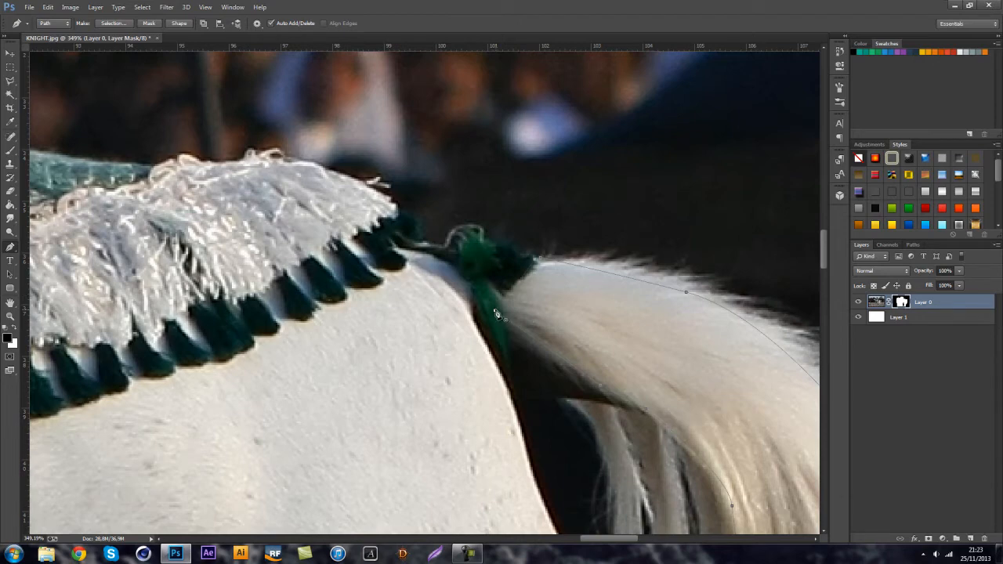
mouse_move(496, 300)
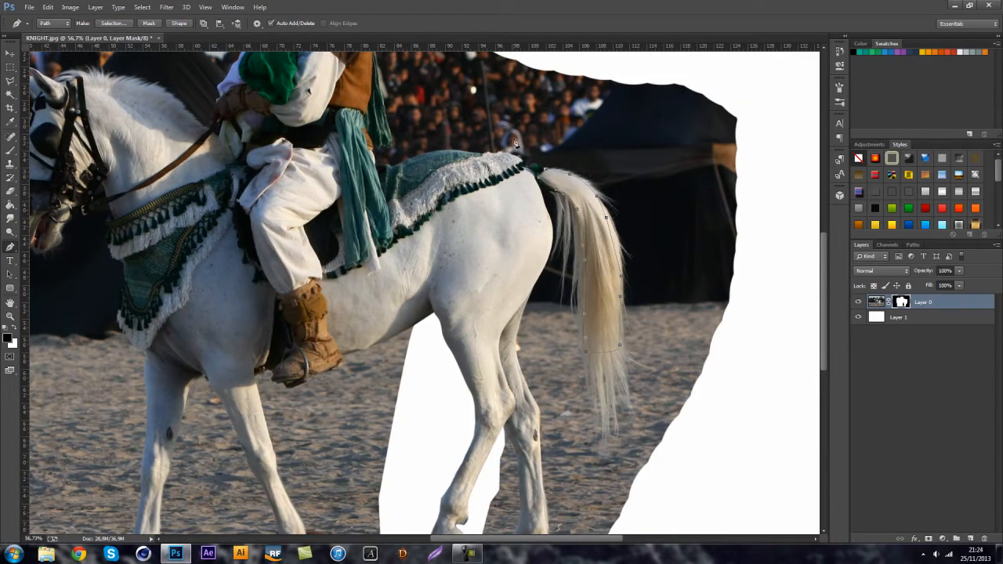
click(654, 491)
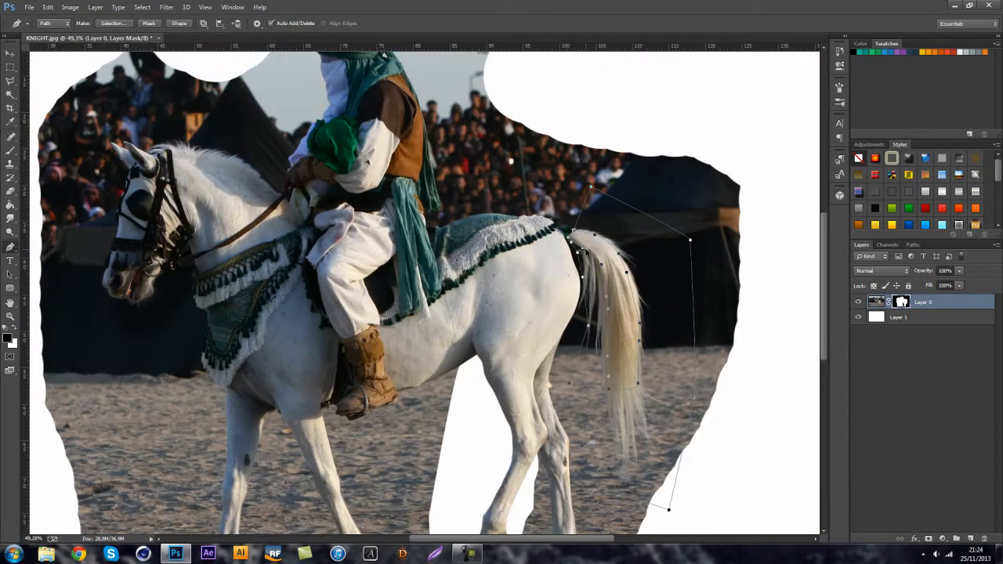
- Turn the tail outline into a selection, then return to the horse cutout image
right_click(584, 252)
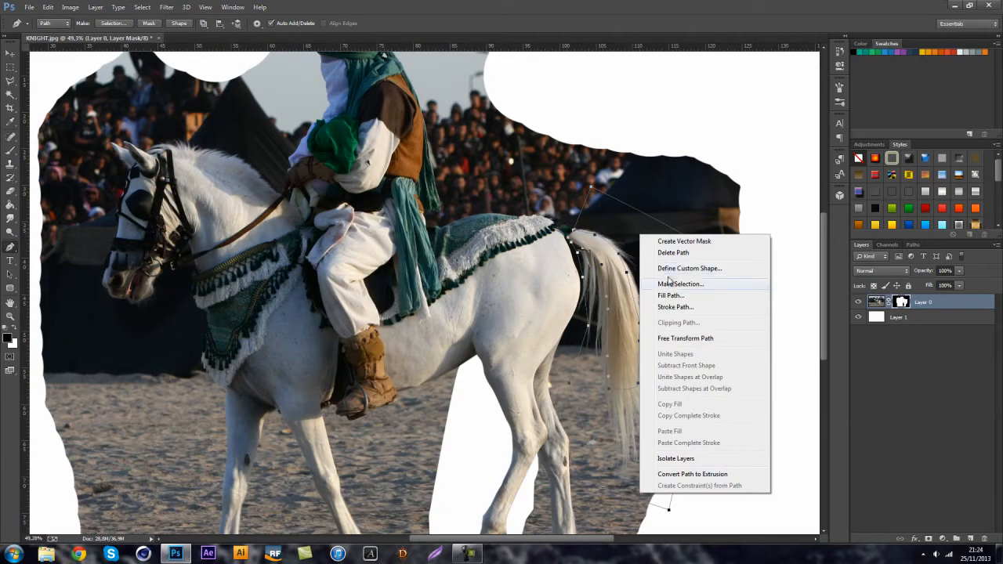
click(680, 283)
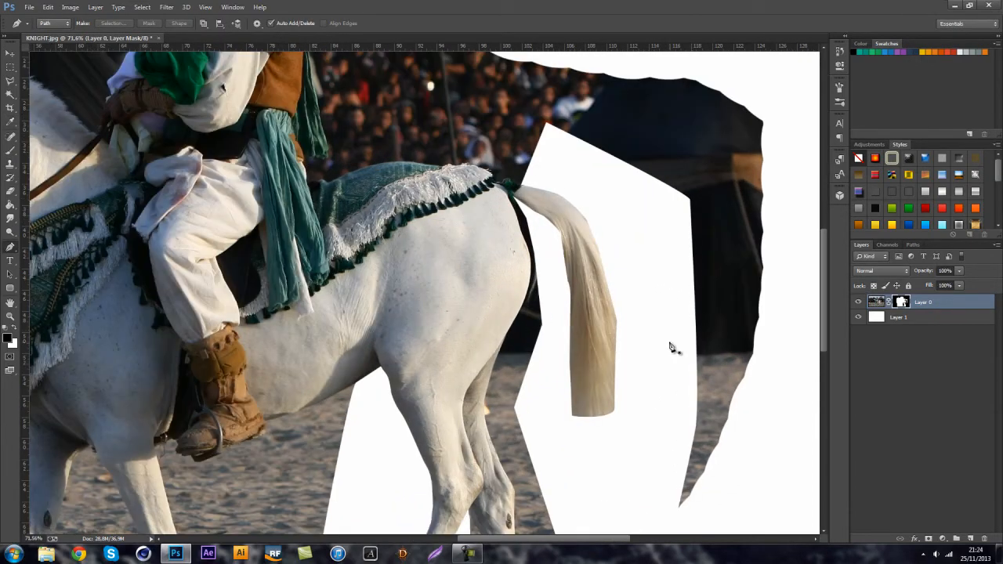
mouse_move(621, 237)
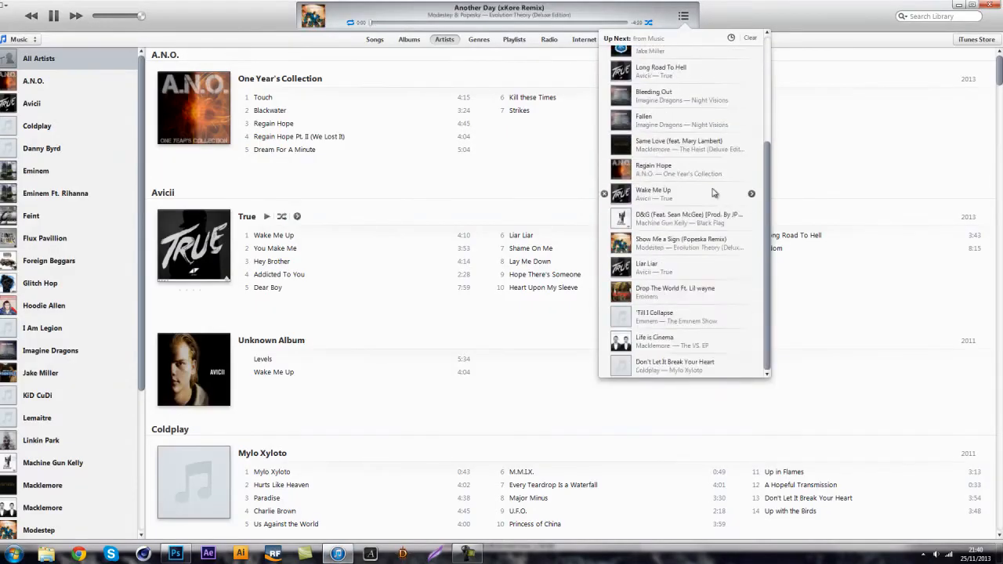
click(175, 554)
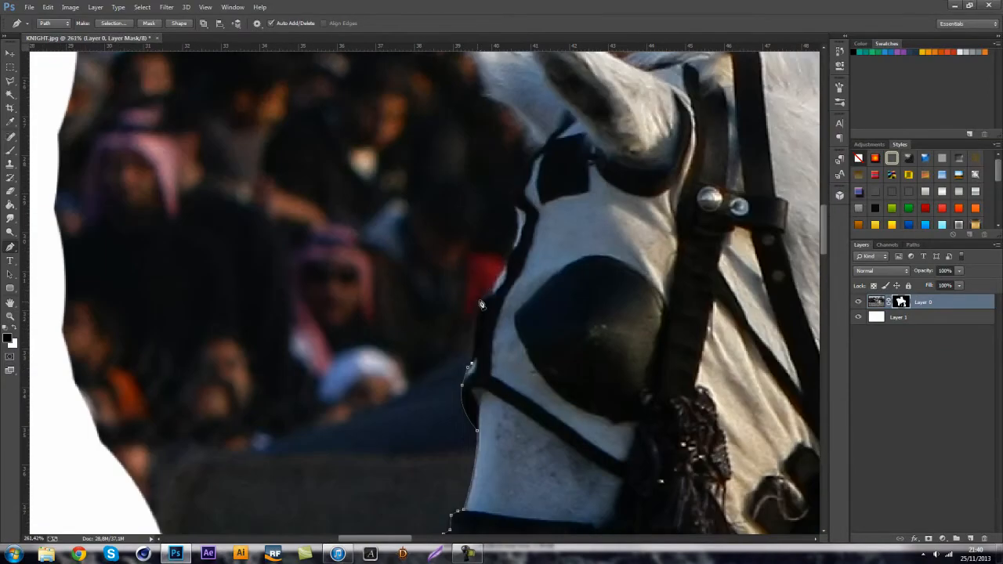